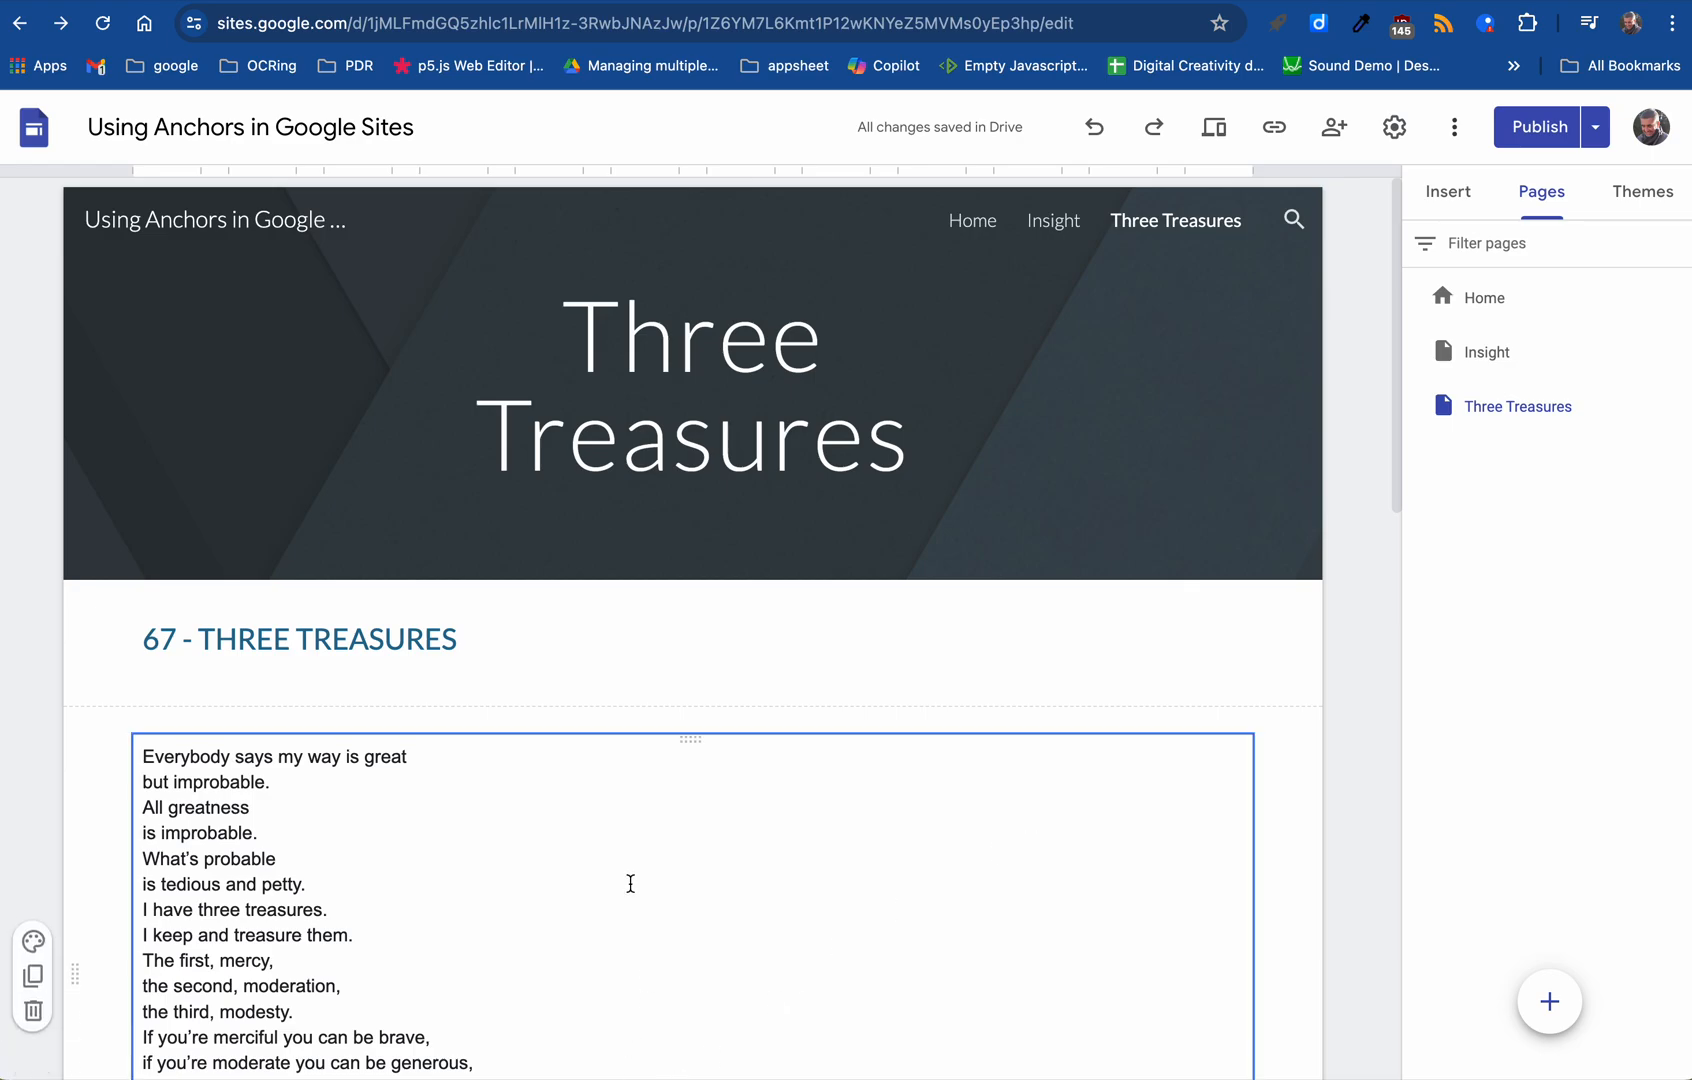
Review the Three Treasures page properties, then append three-treasures to the site URL in Untitled-1.
scroll("down", 3)
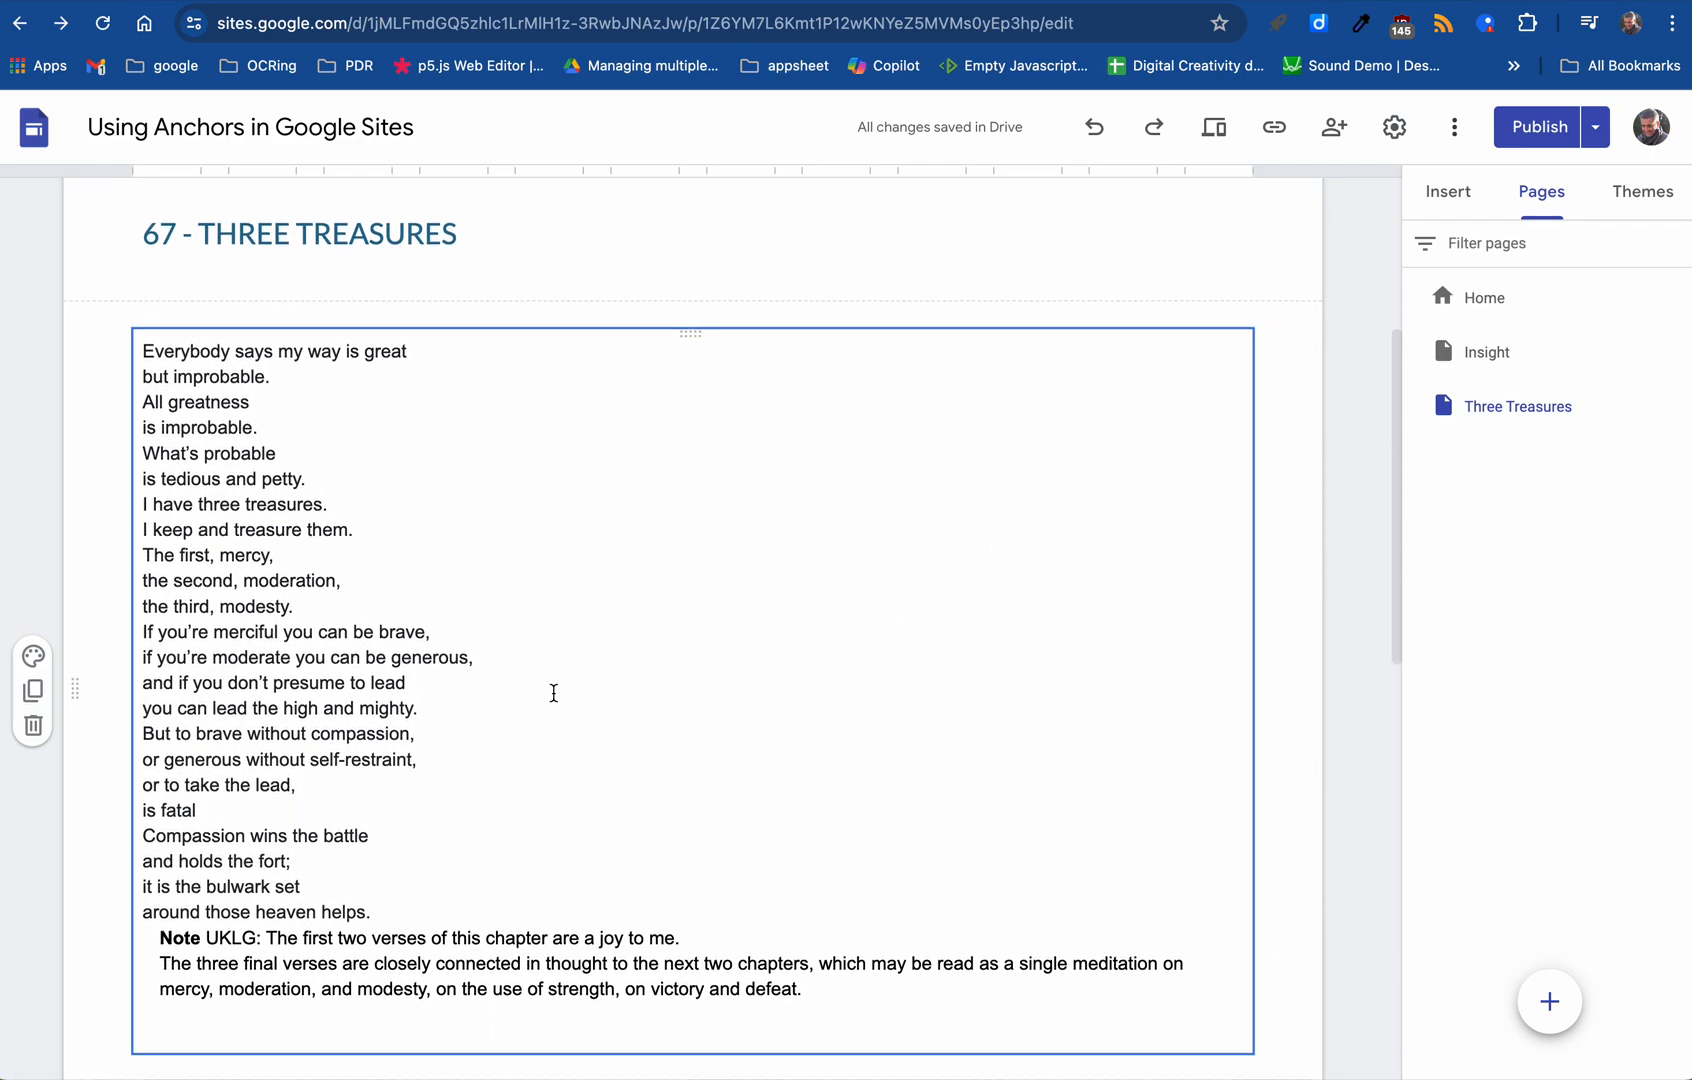
scroll("up", 3)
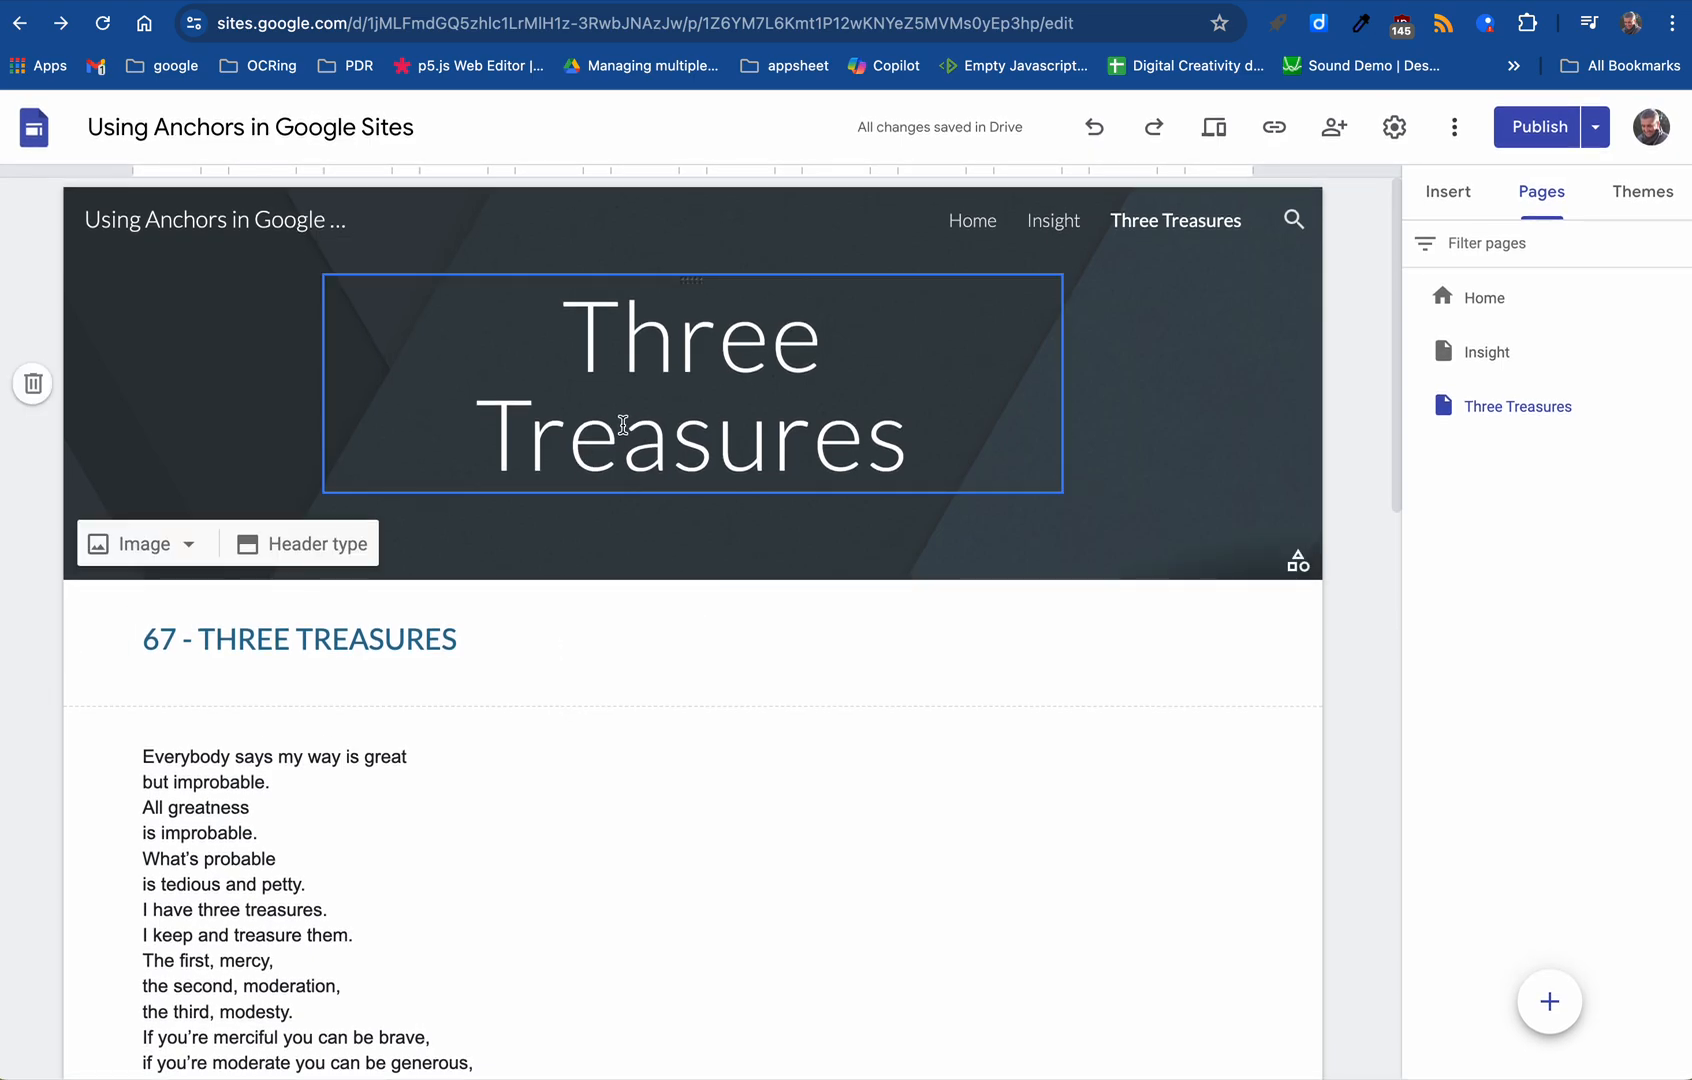
mouse_move(564, 329)
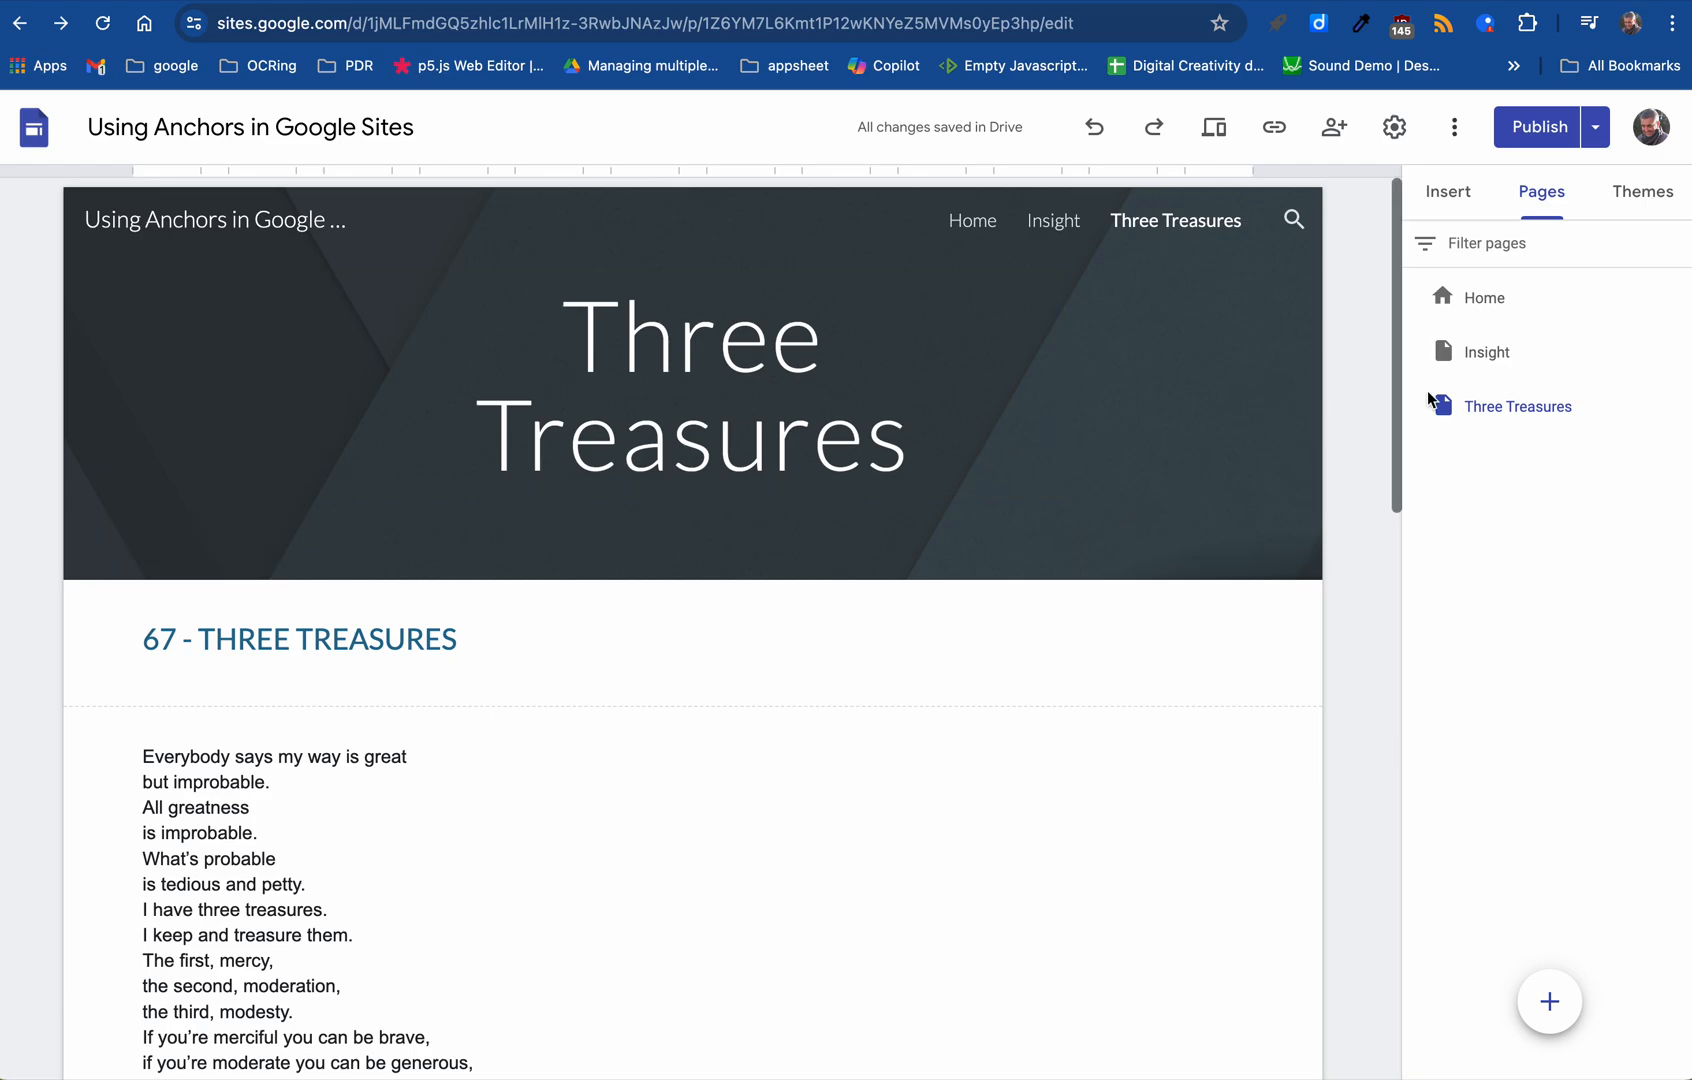
left_click(1668, 406)
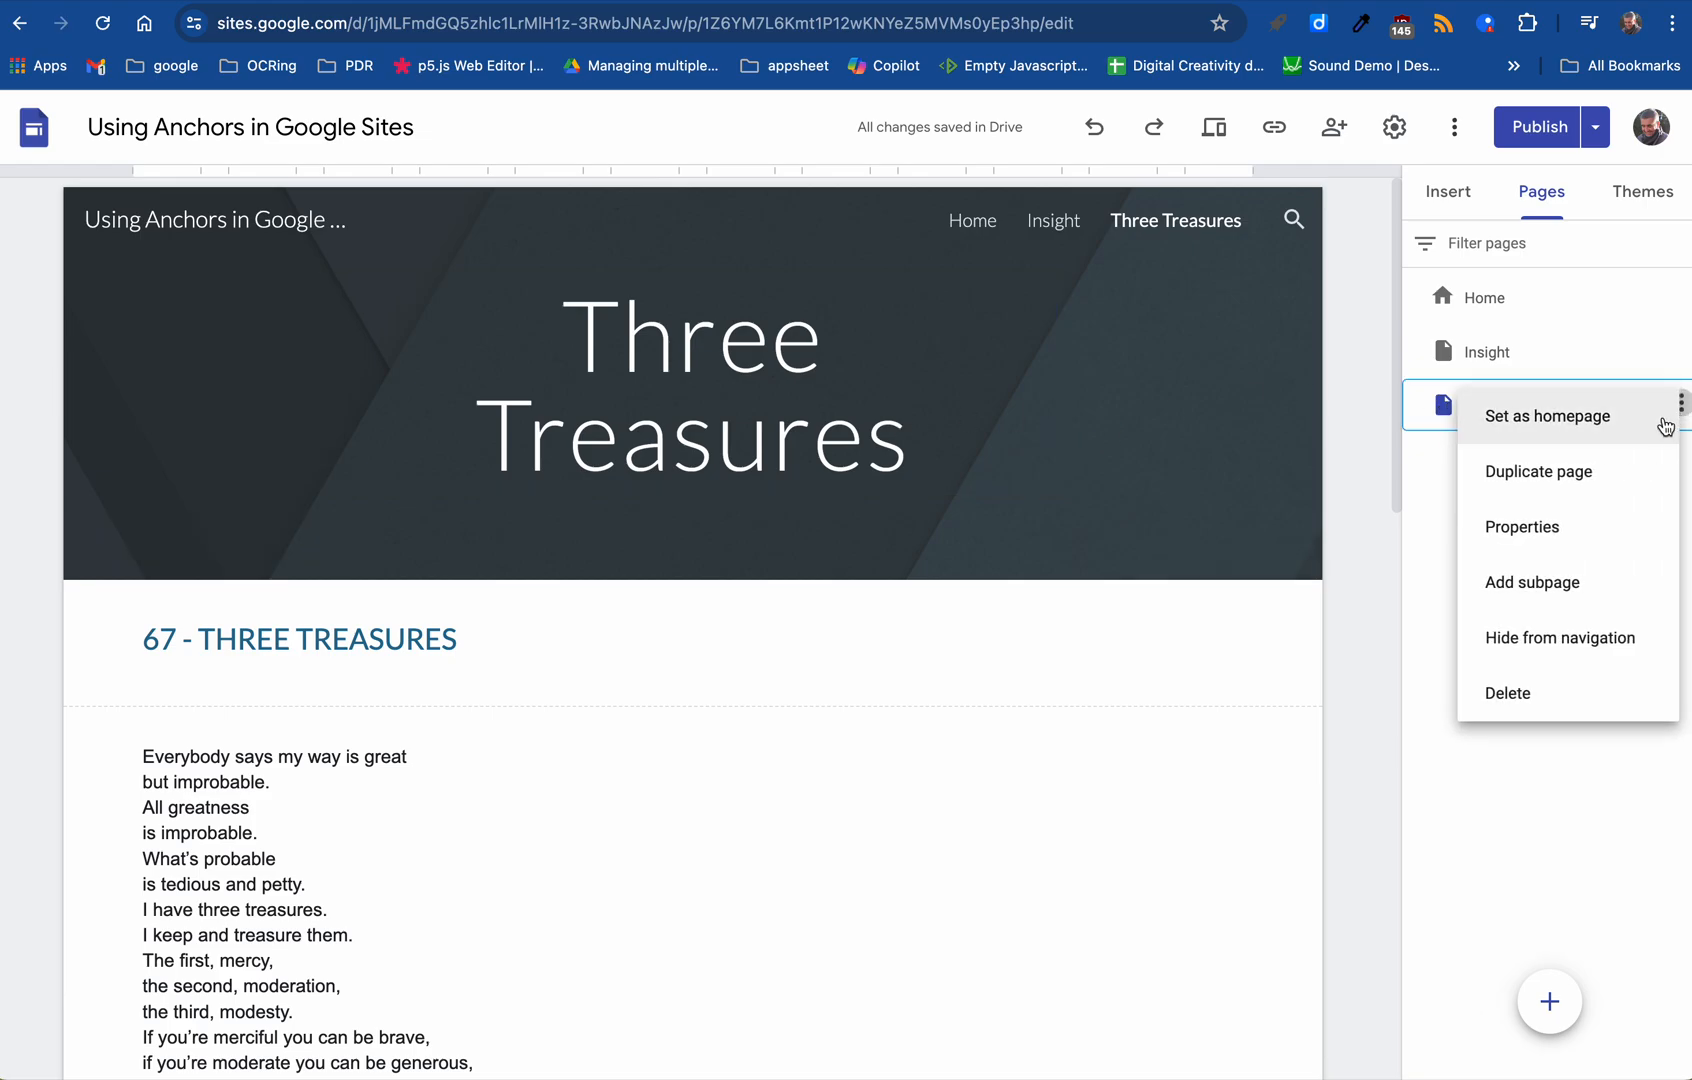
mouse_move(1566, 527)
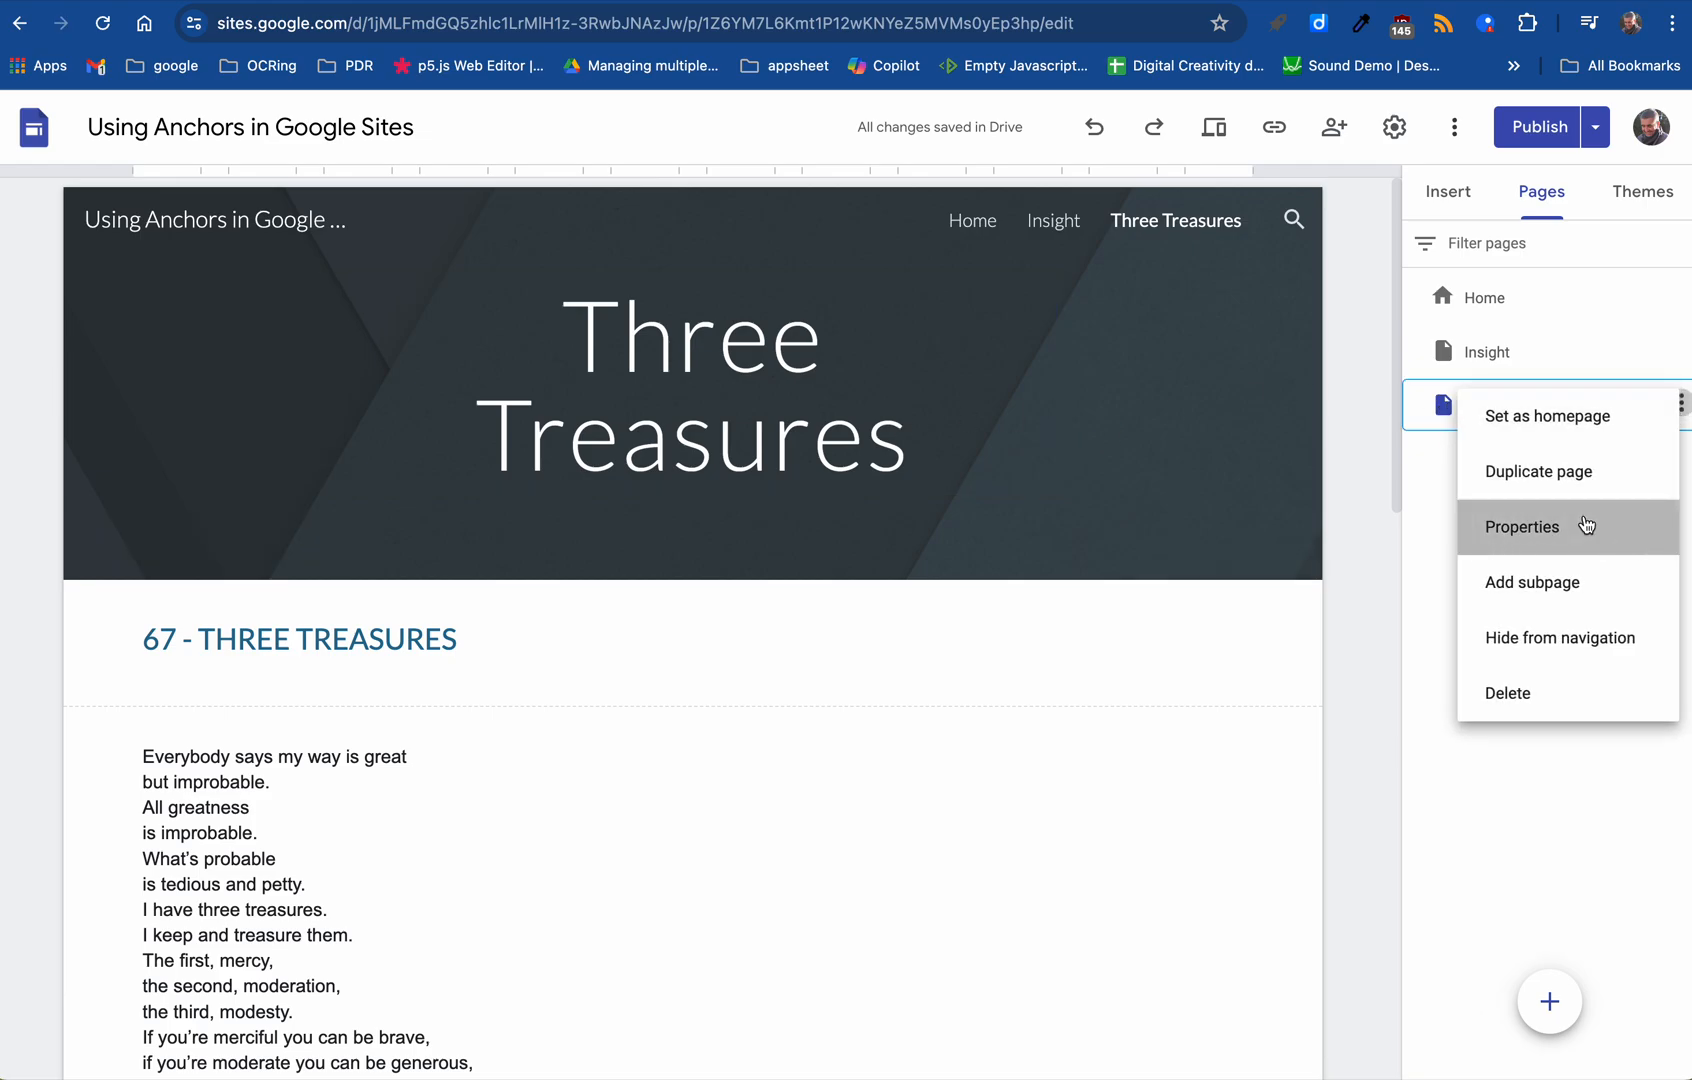
left_click(1520, 527)
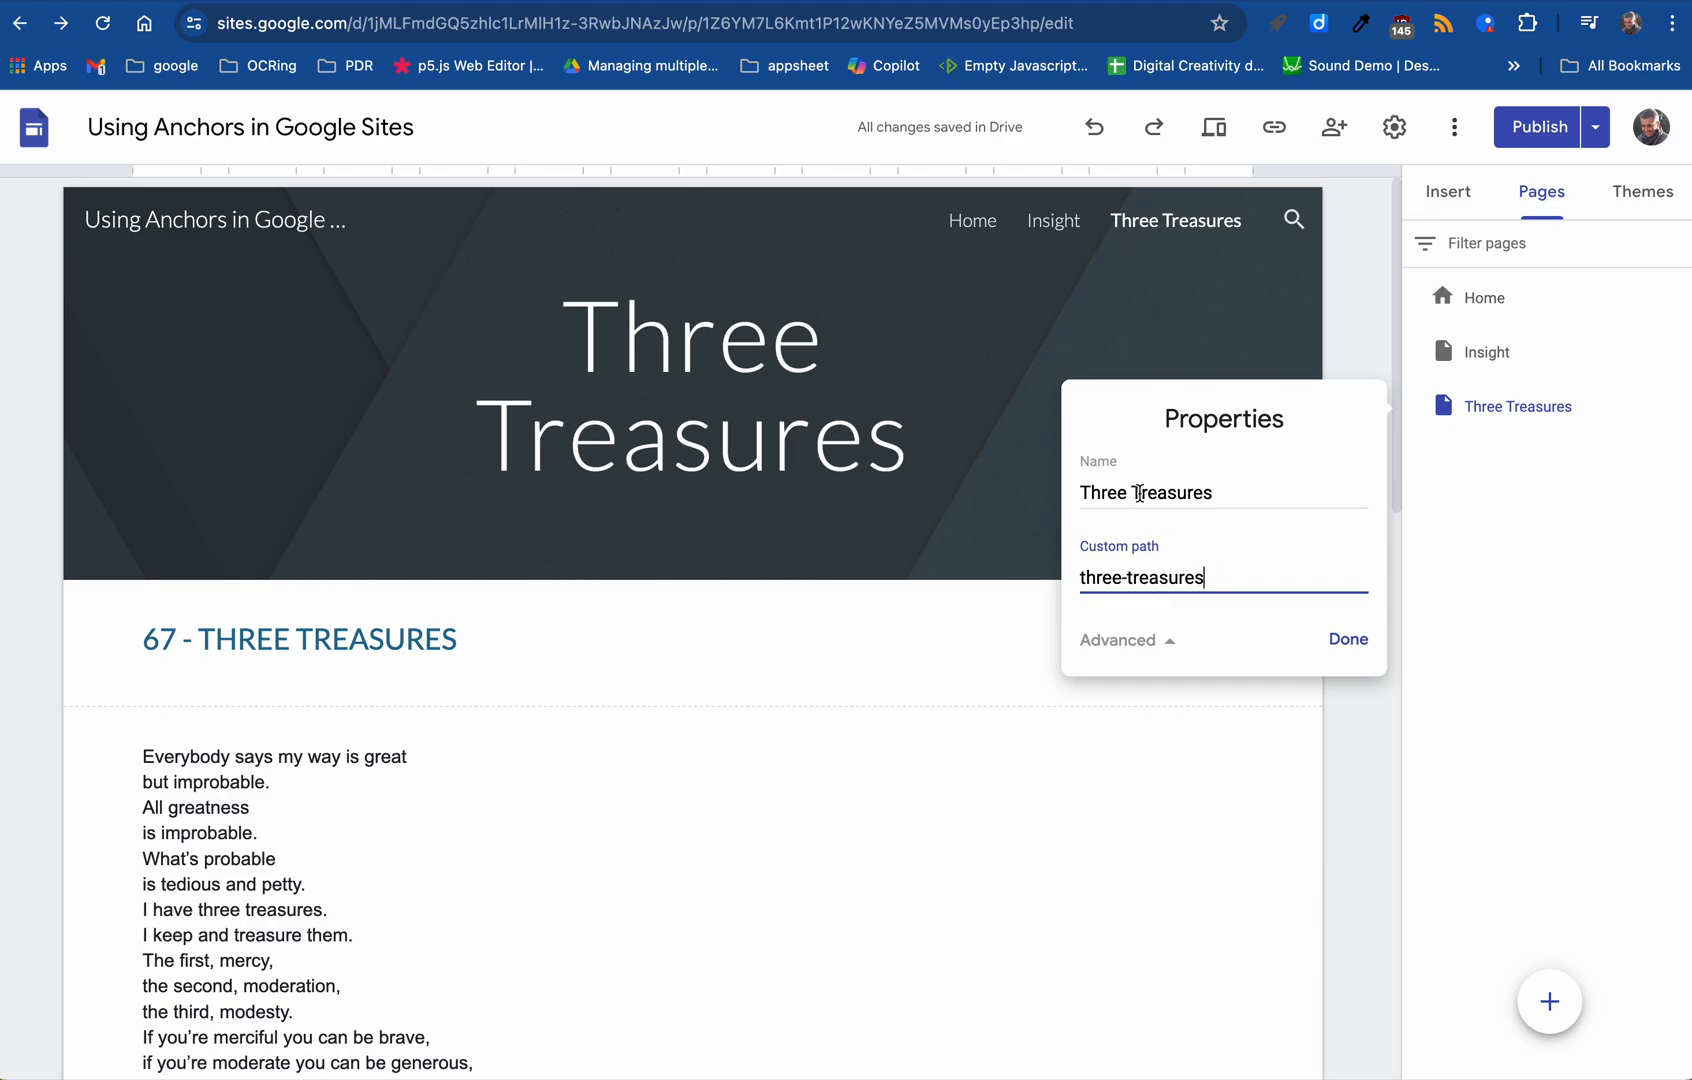
mouse_move(1188, 565)
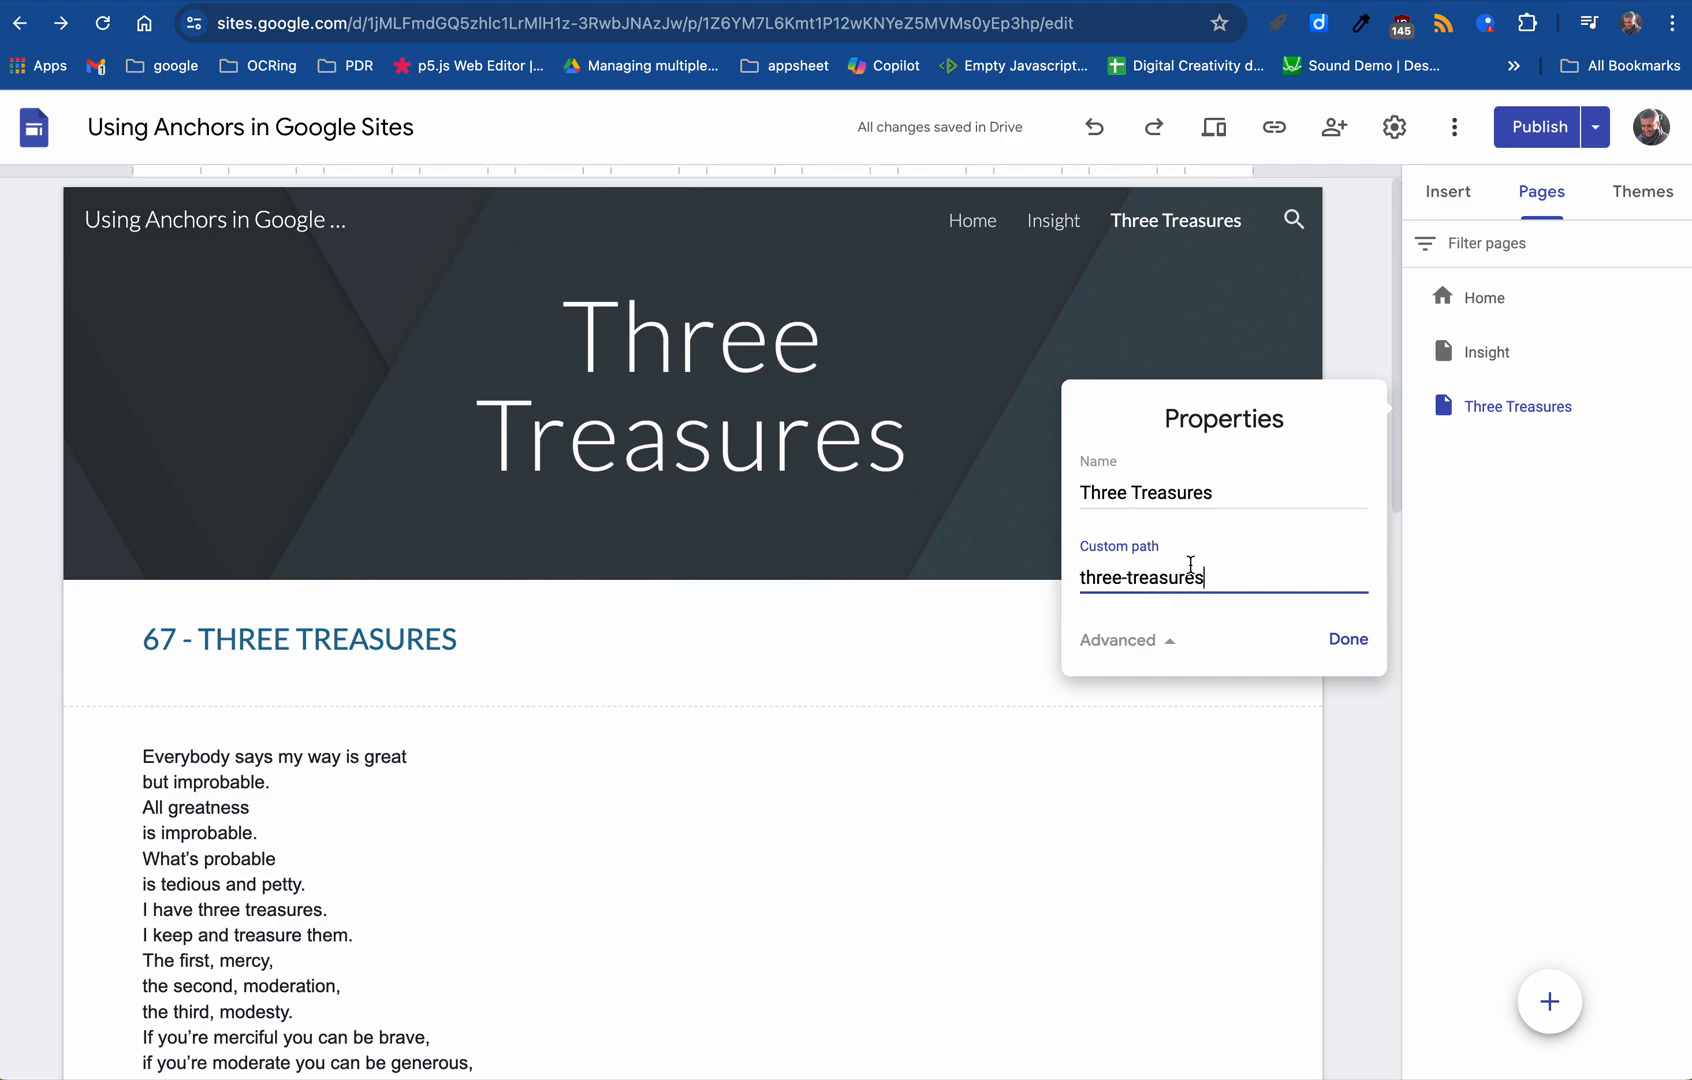
mouse_move(1181, 493)
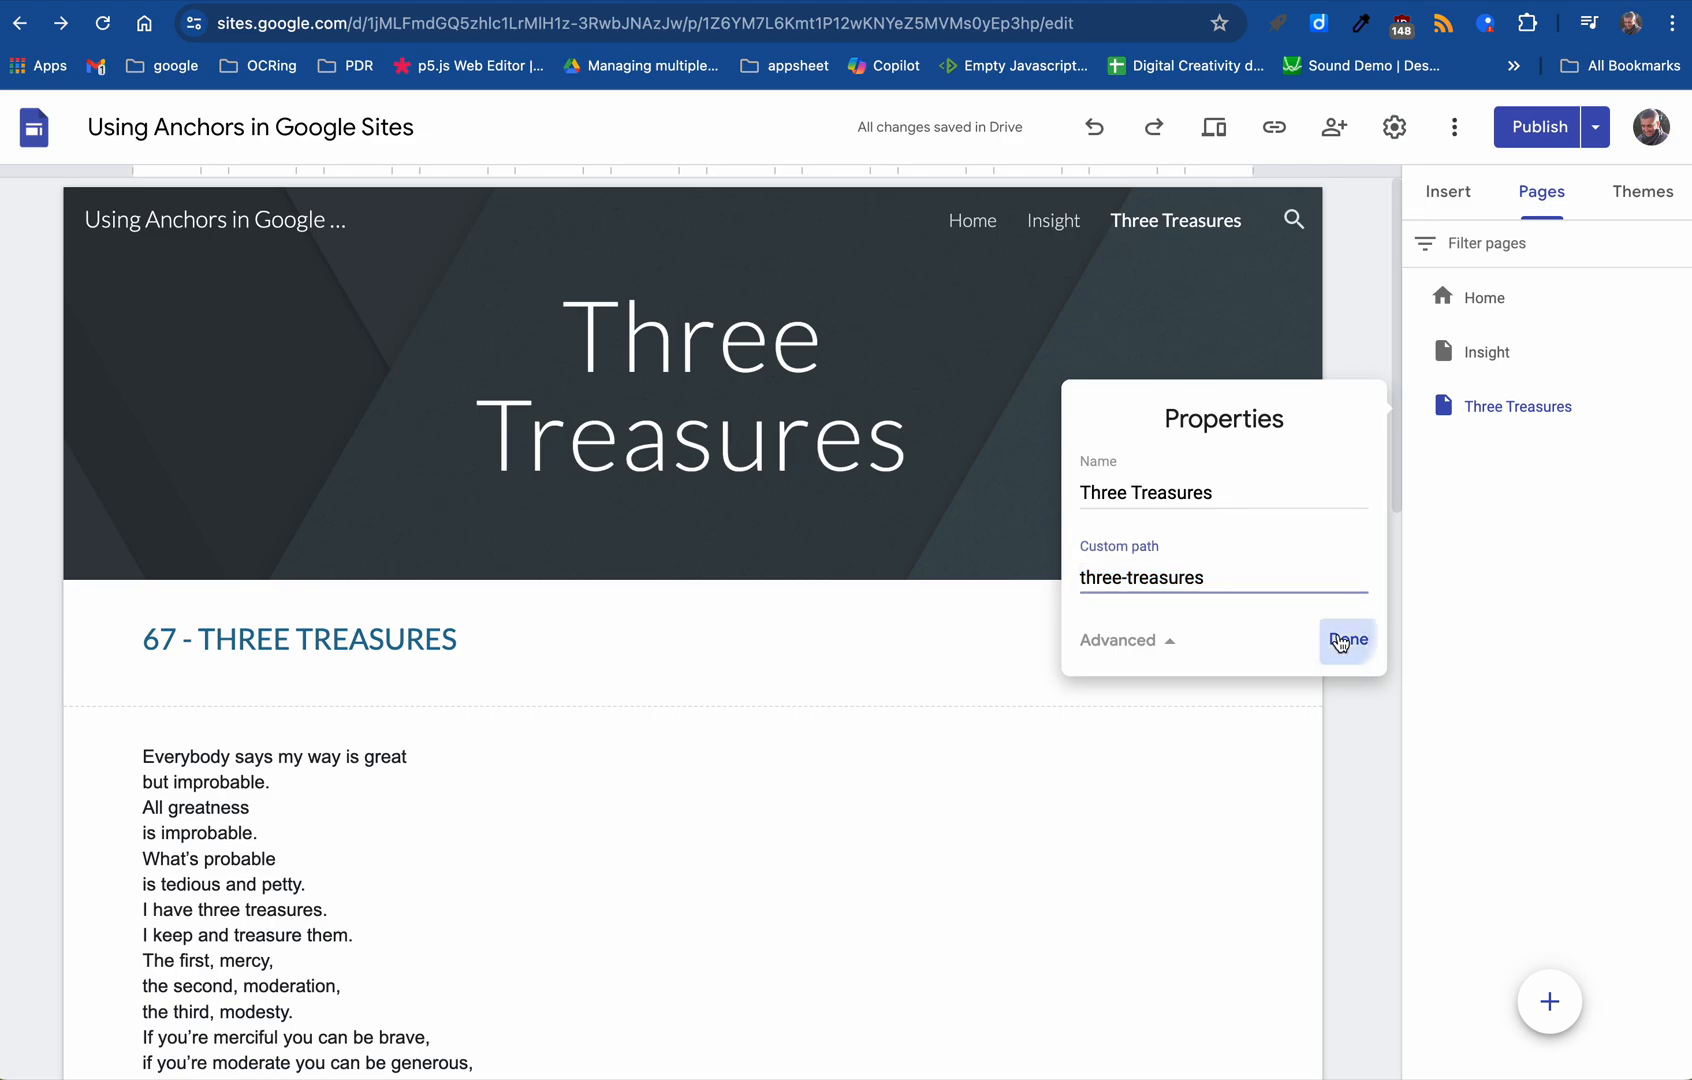
left_click(1346, 641)
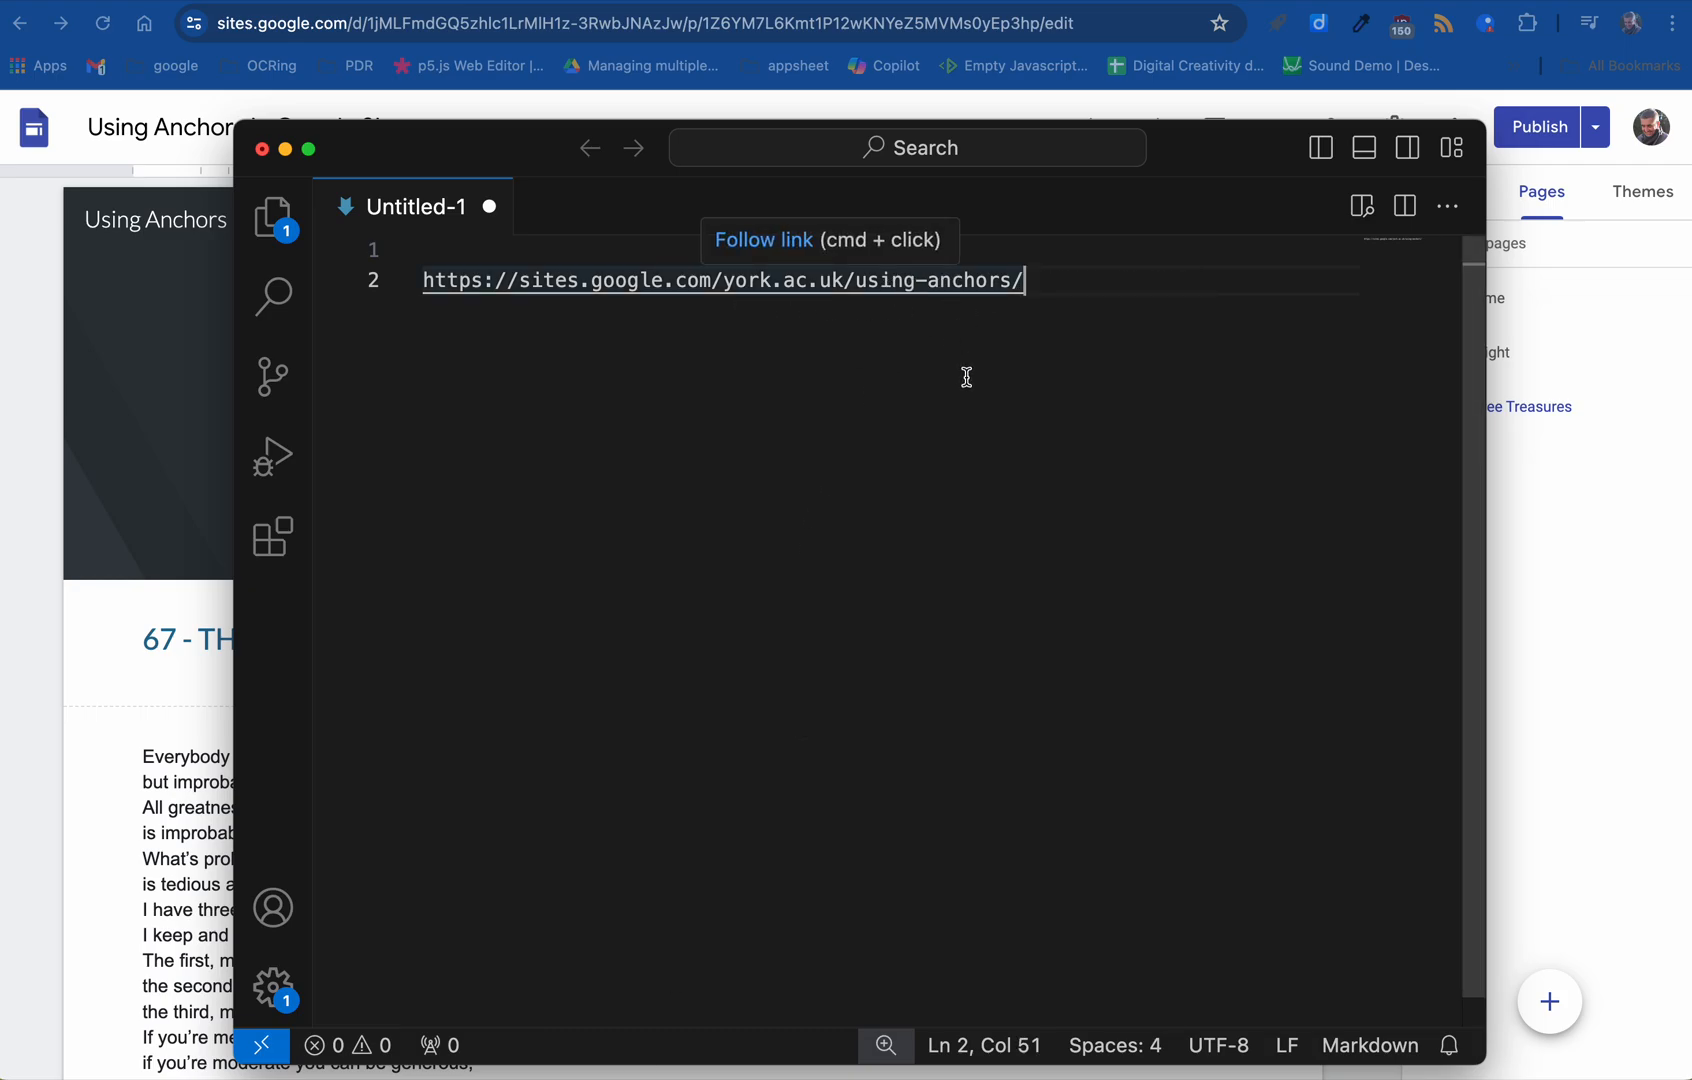
type("three-treasures")
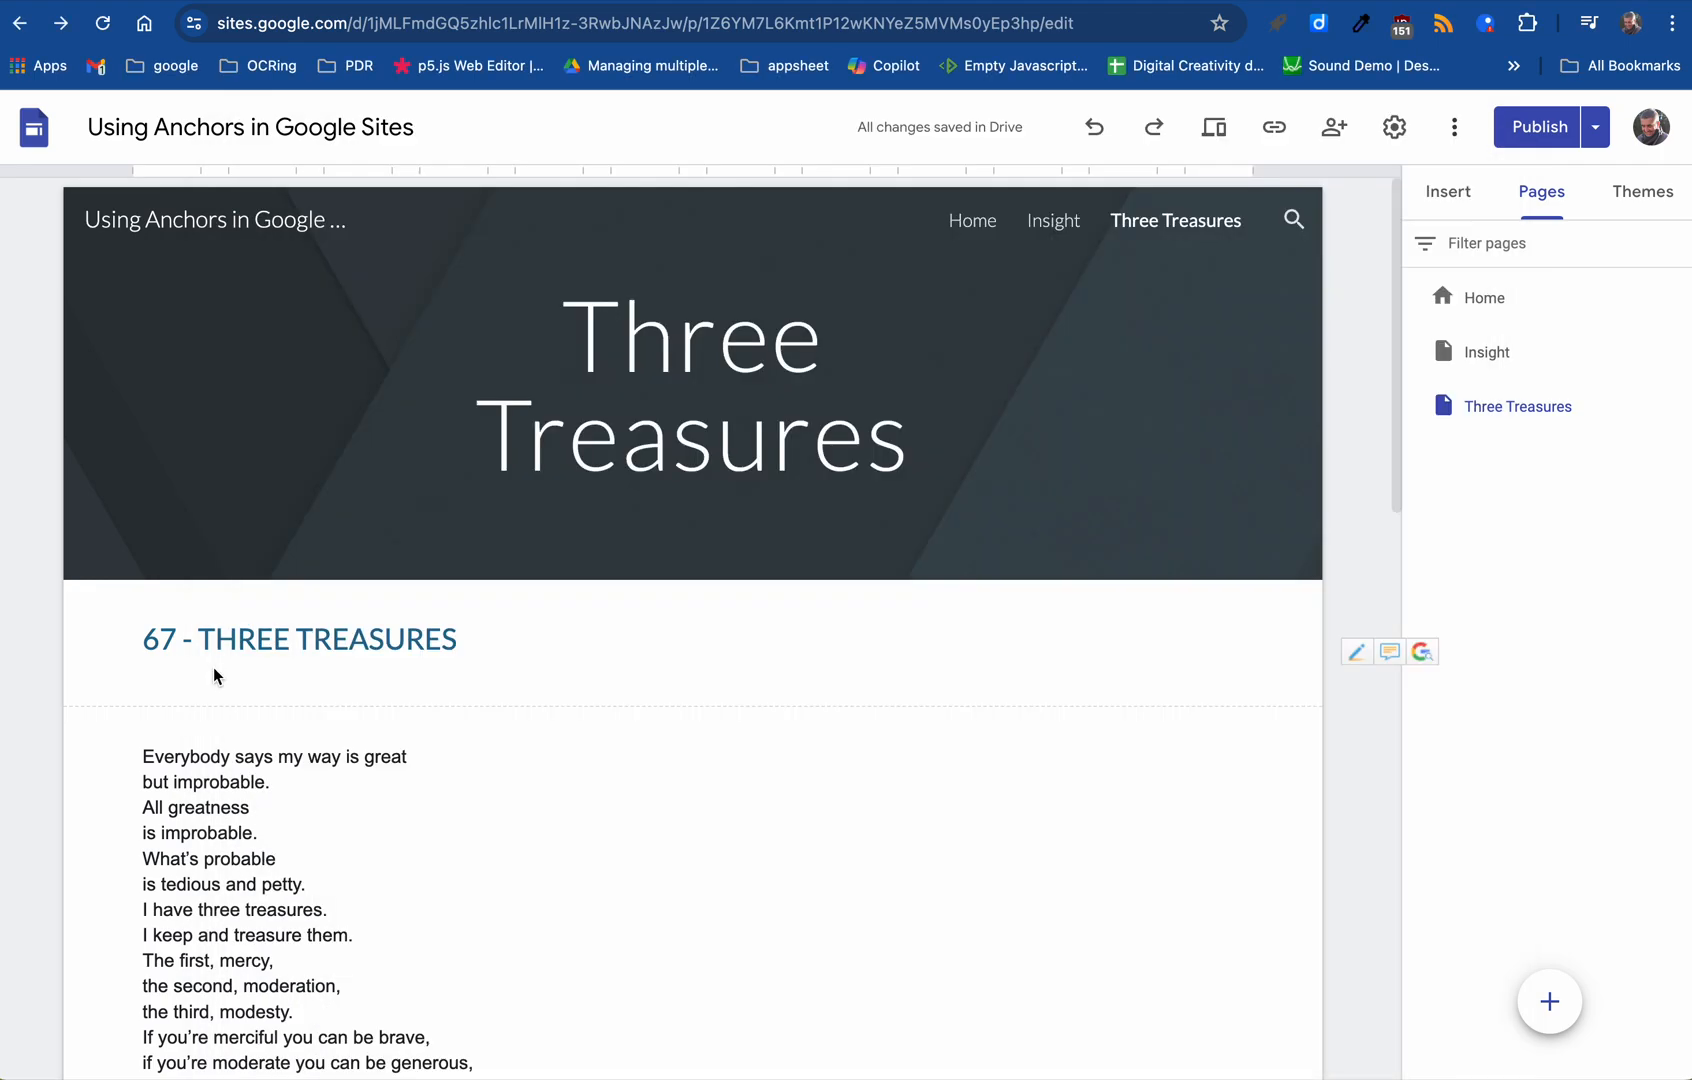
Preview the site, scroll to the 70 - BEING OBSCURE heading, and open its browser menu.
left_click(1213, 127)
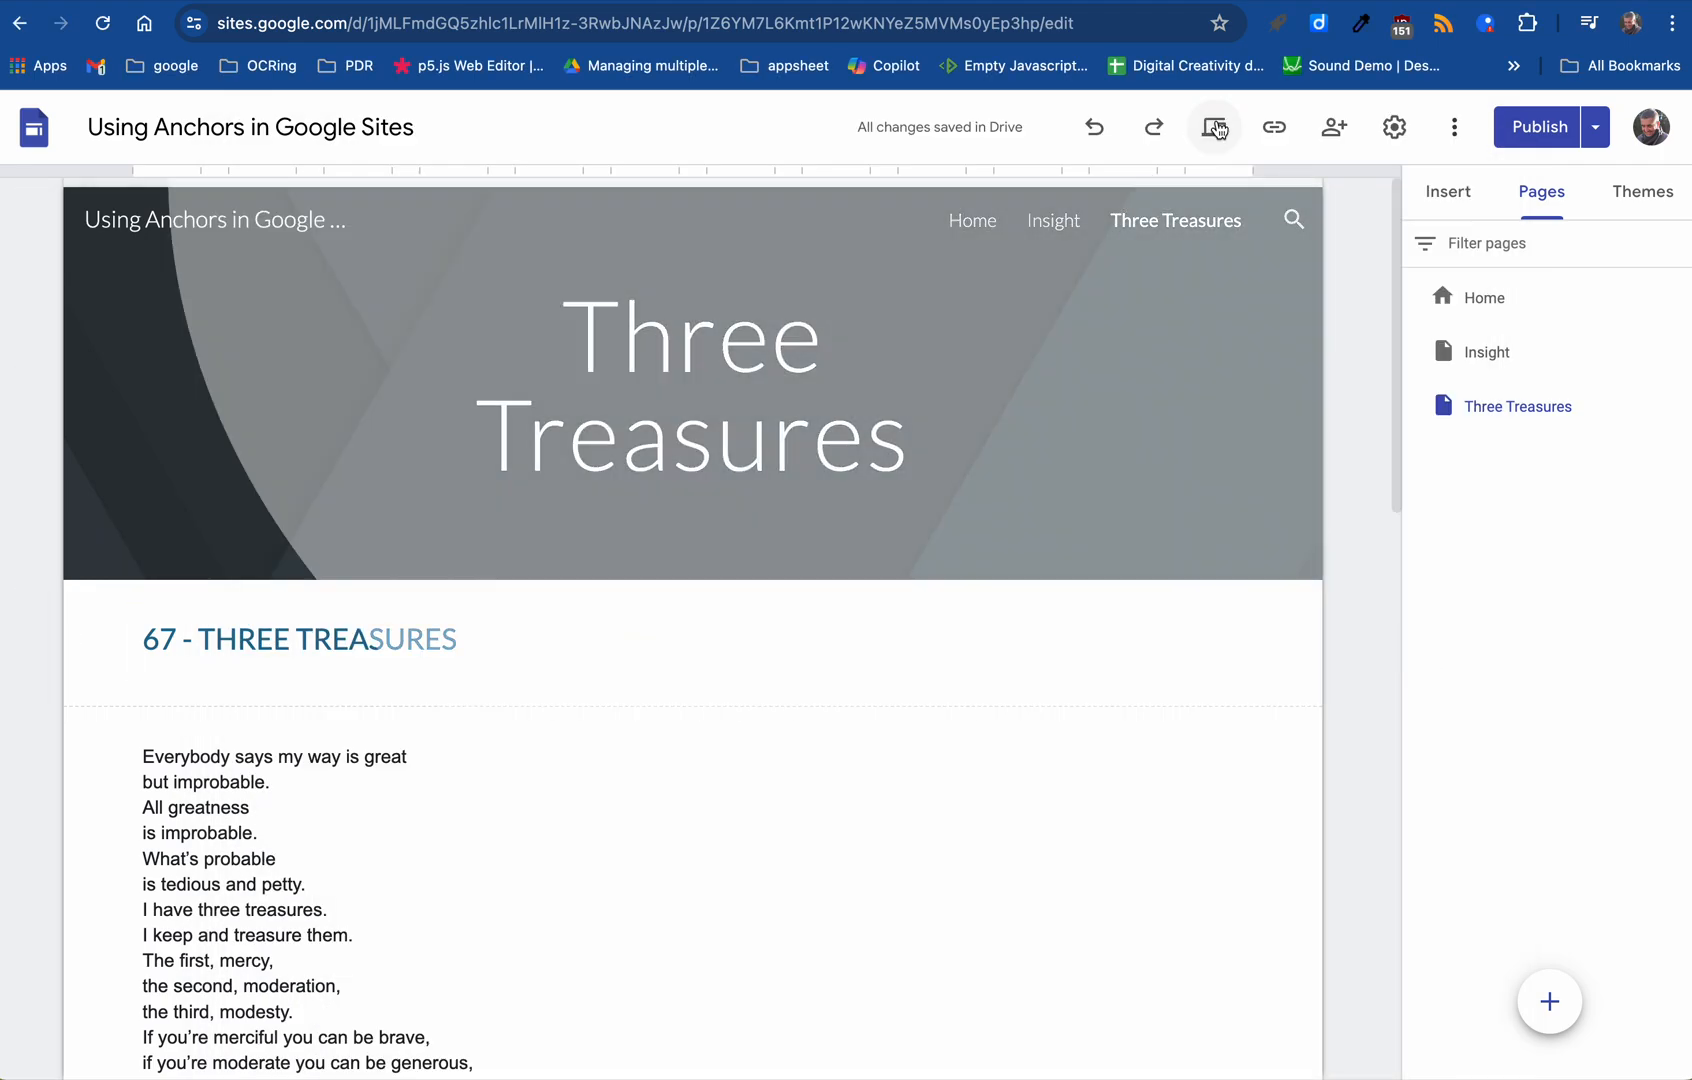
left_click(1213, 126)
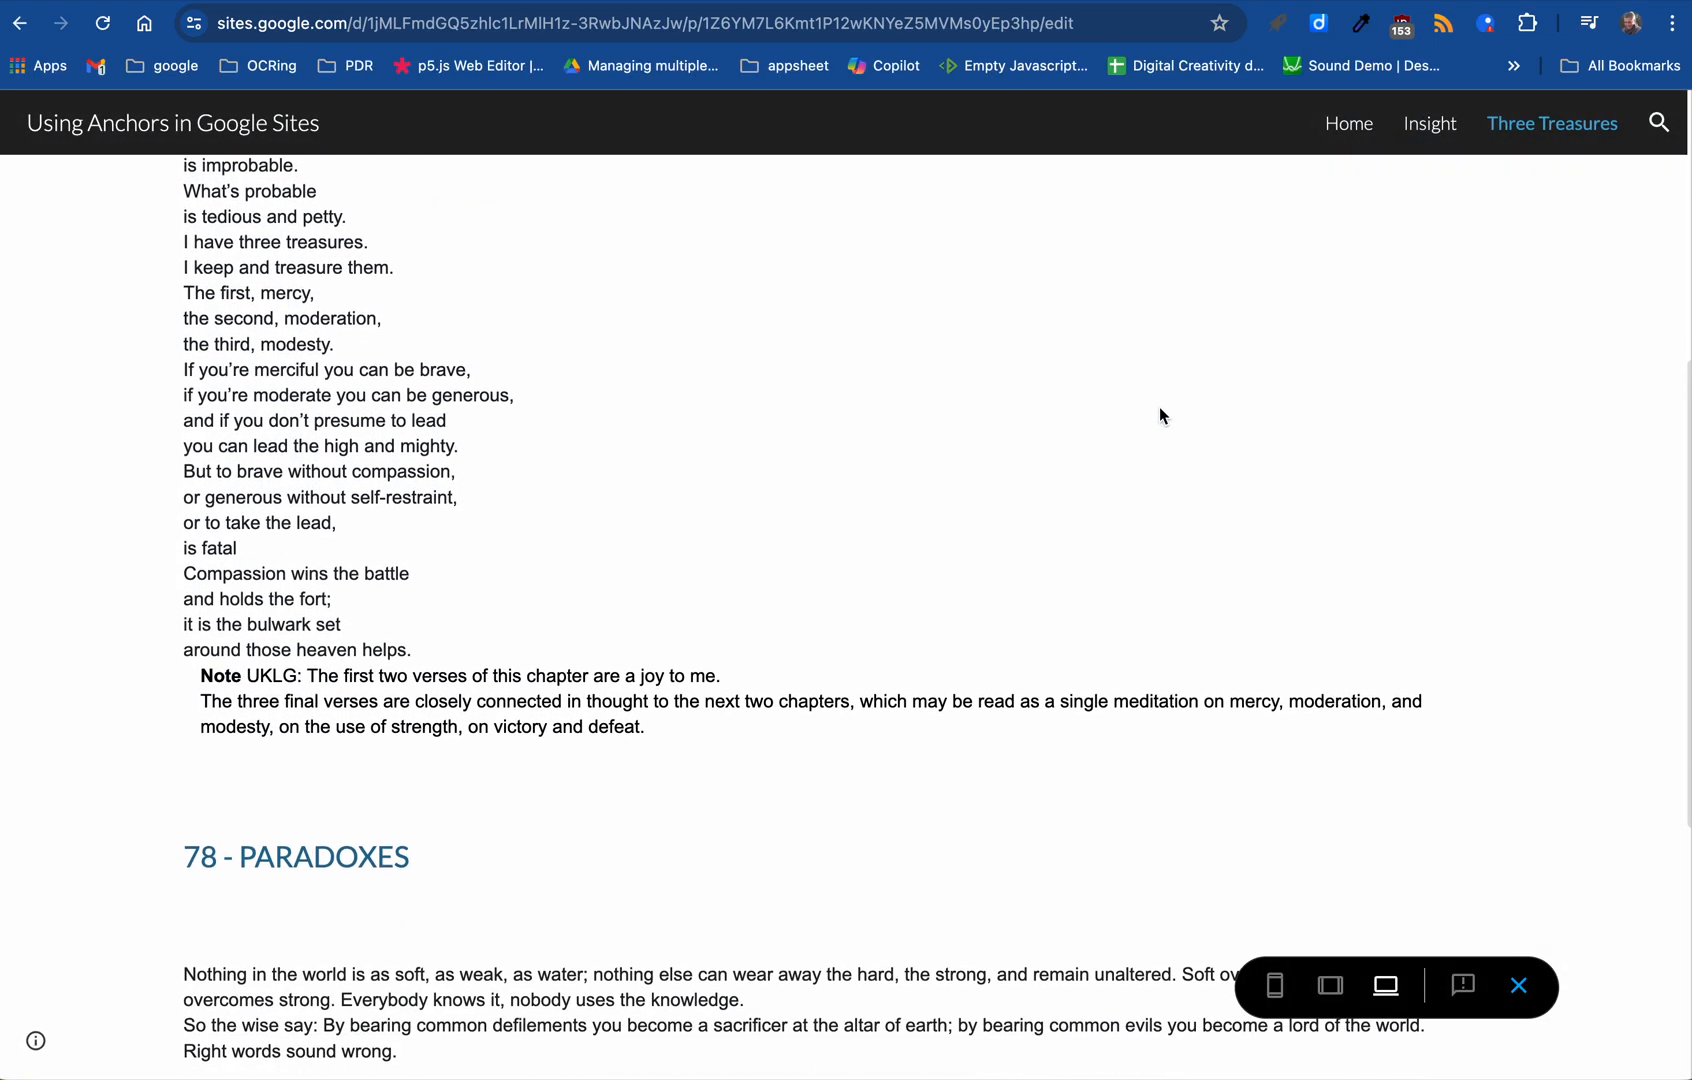
scroll("down", 3)
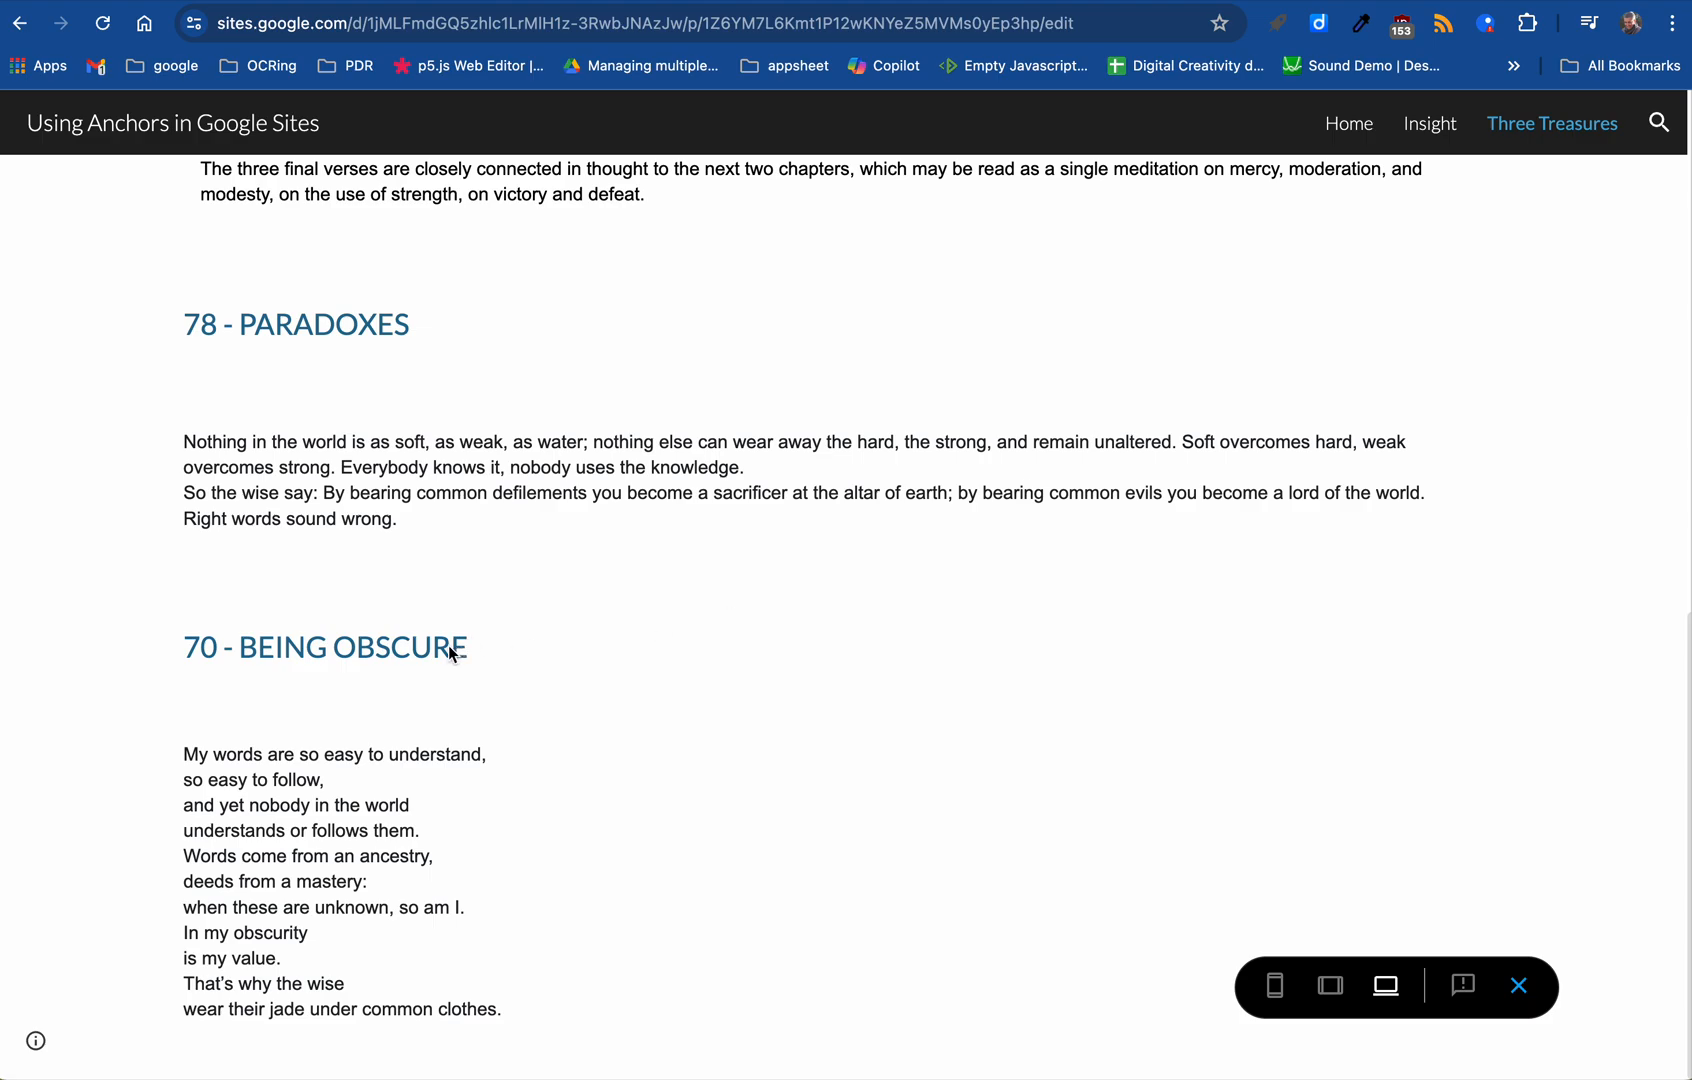
mouse_move(613, 667)
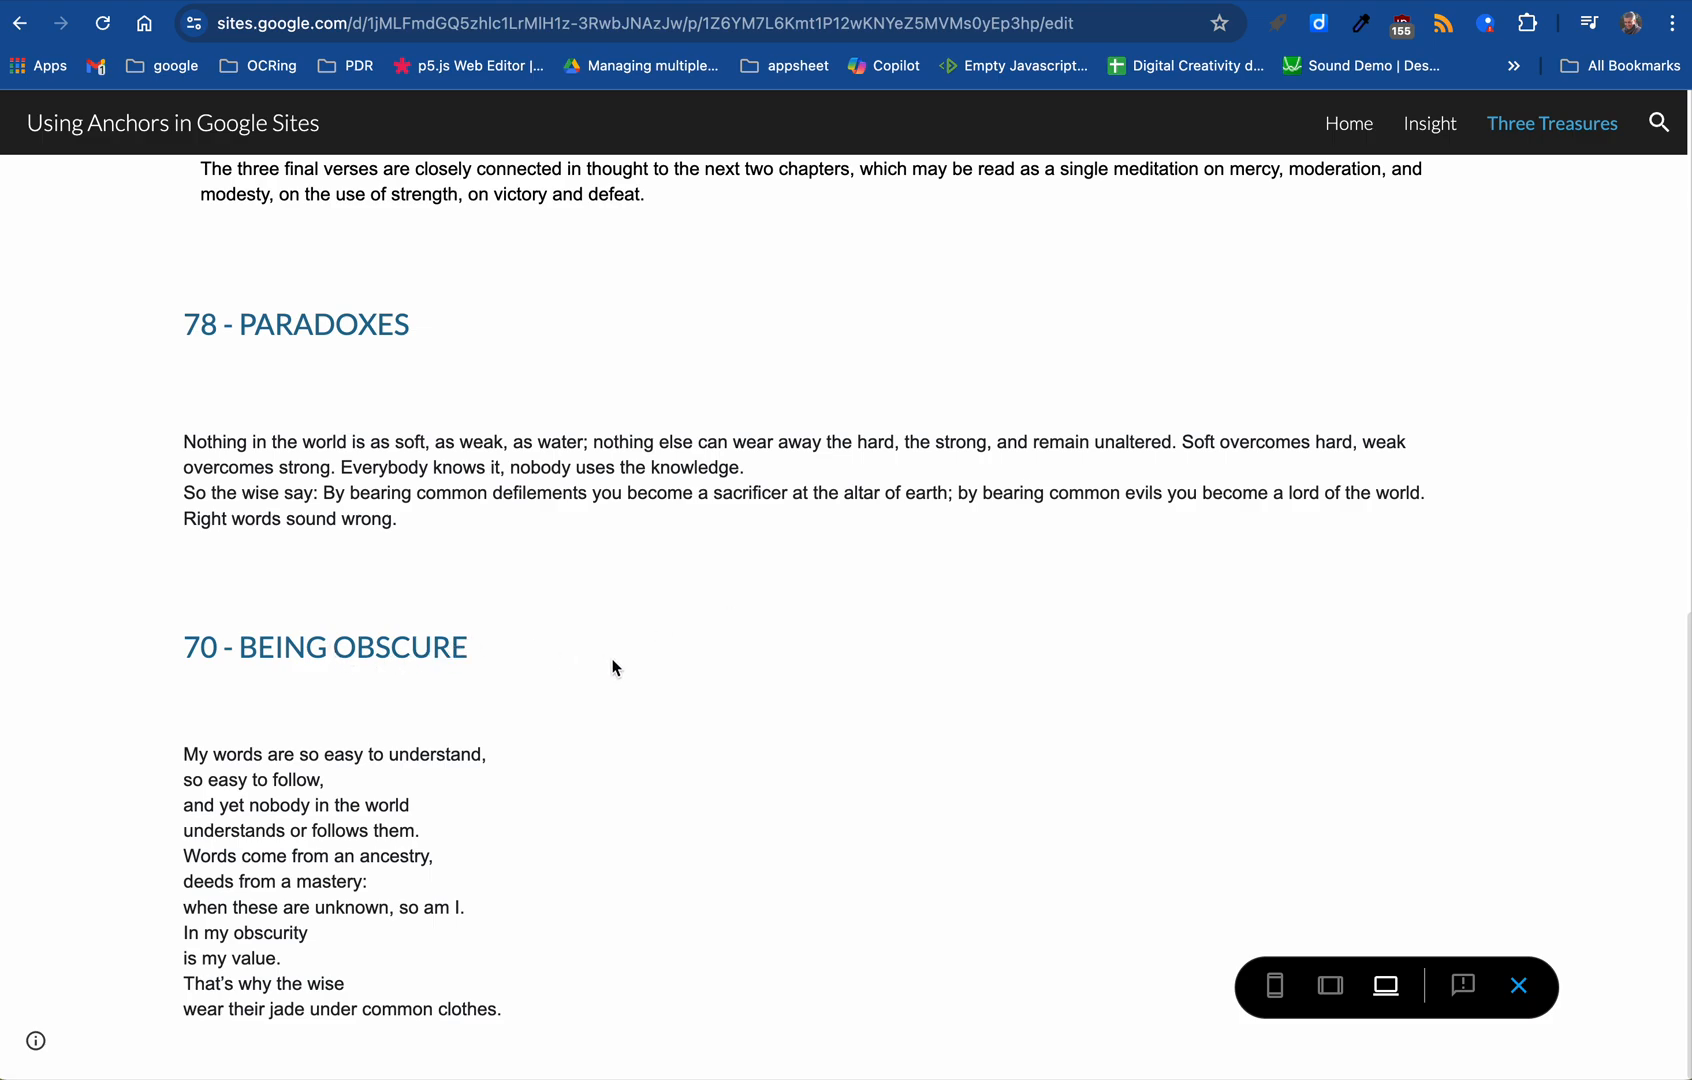
mouse_move(406, 651)
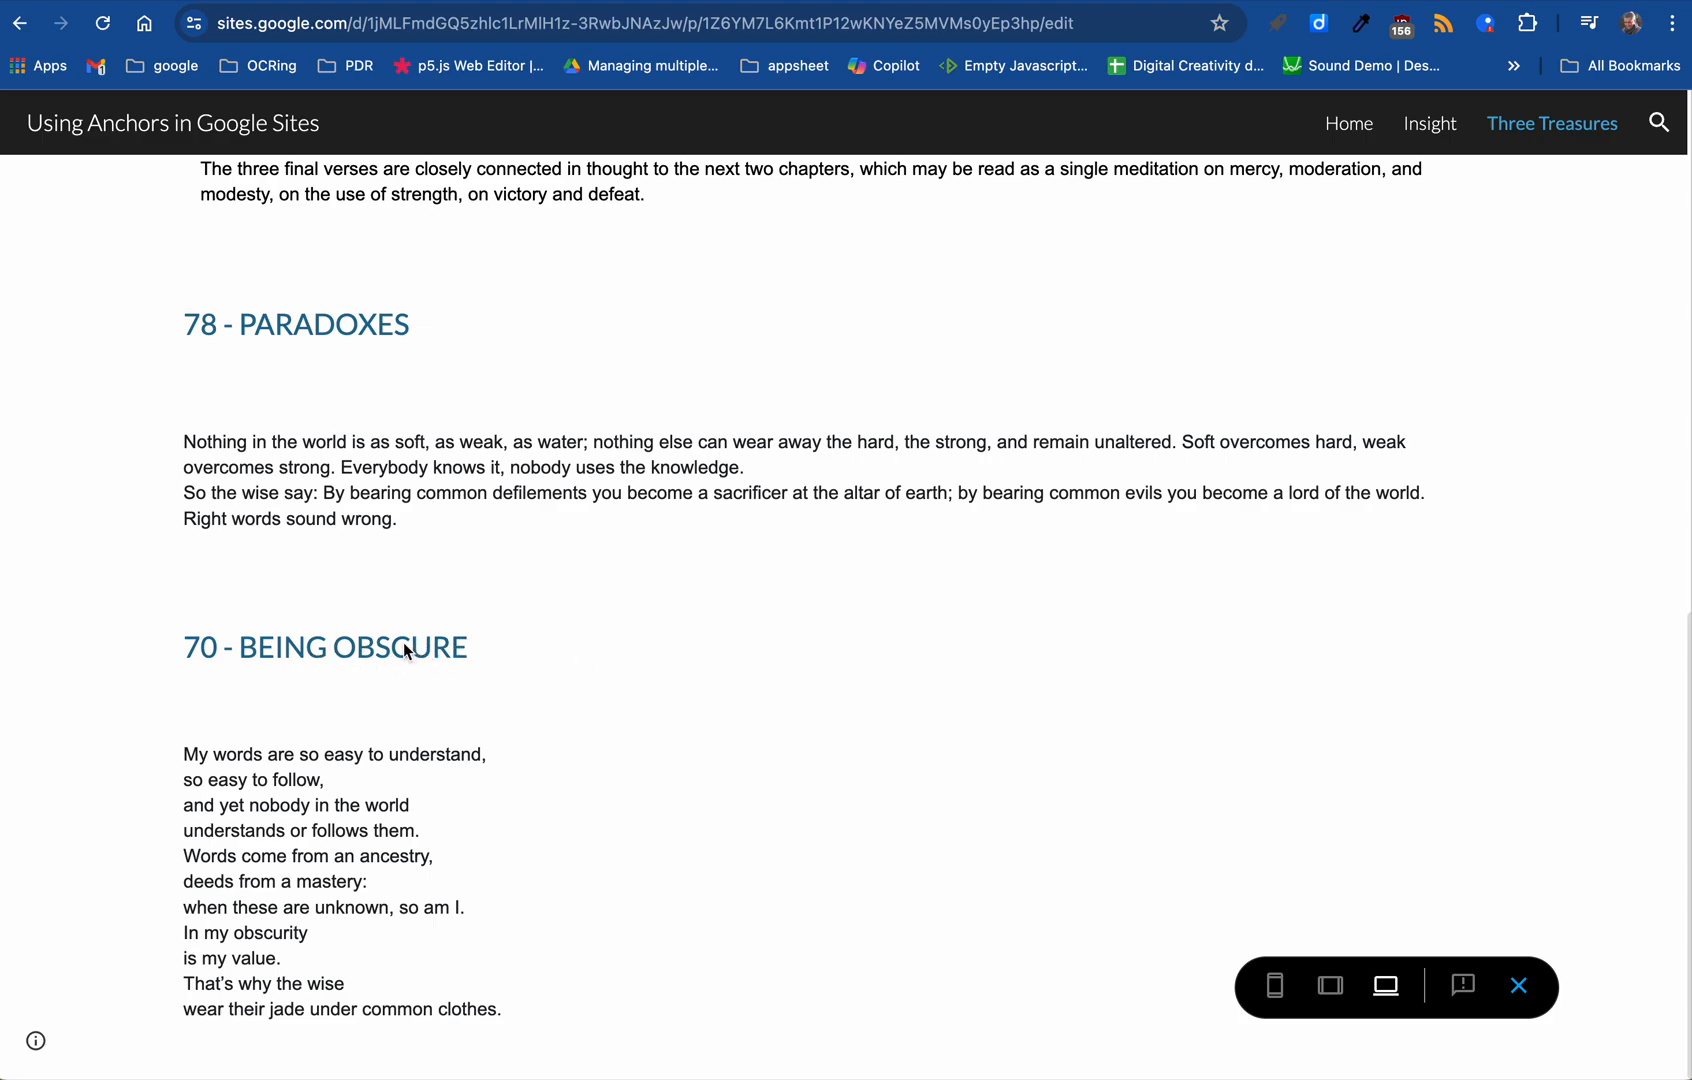
right_click(405, 648)
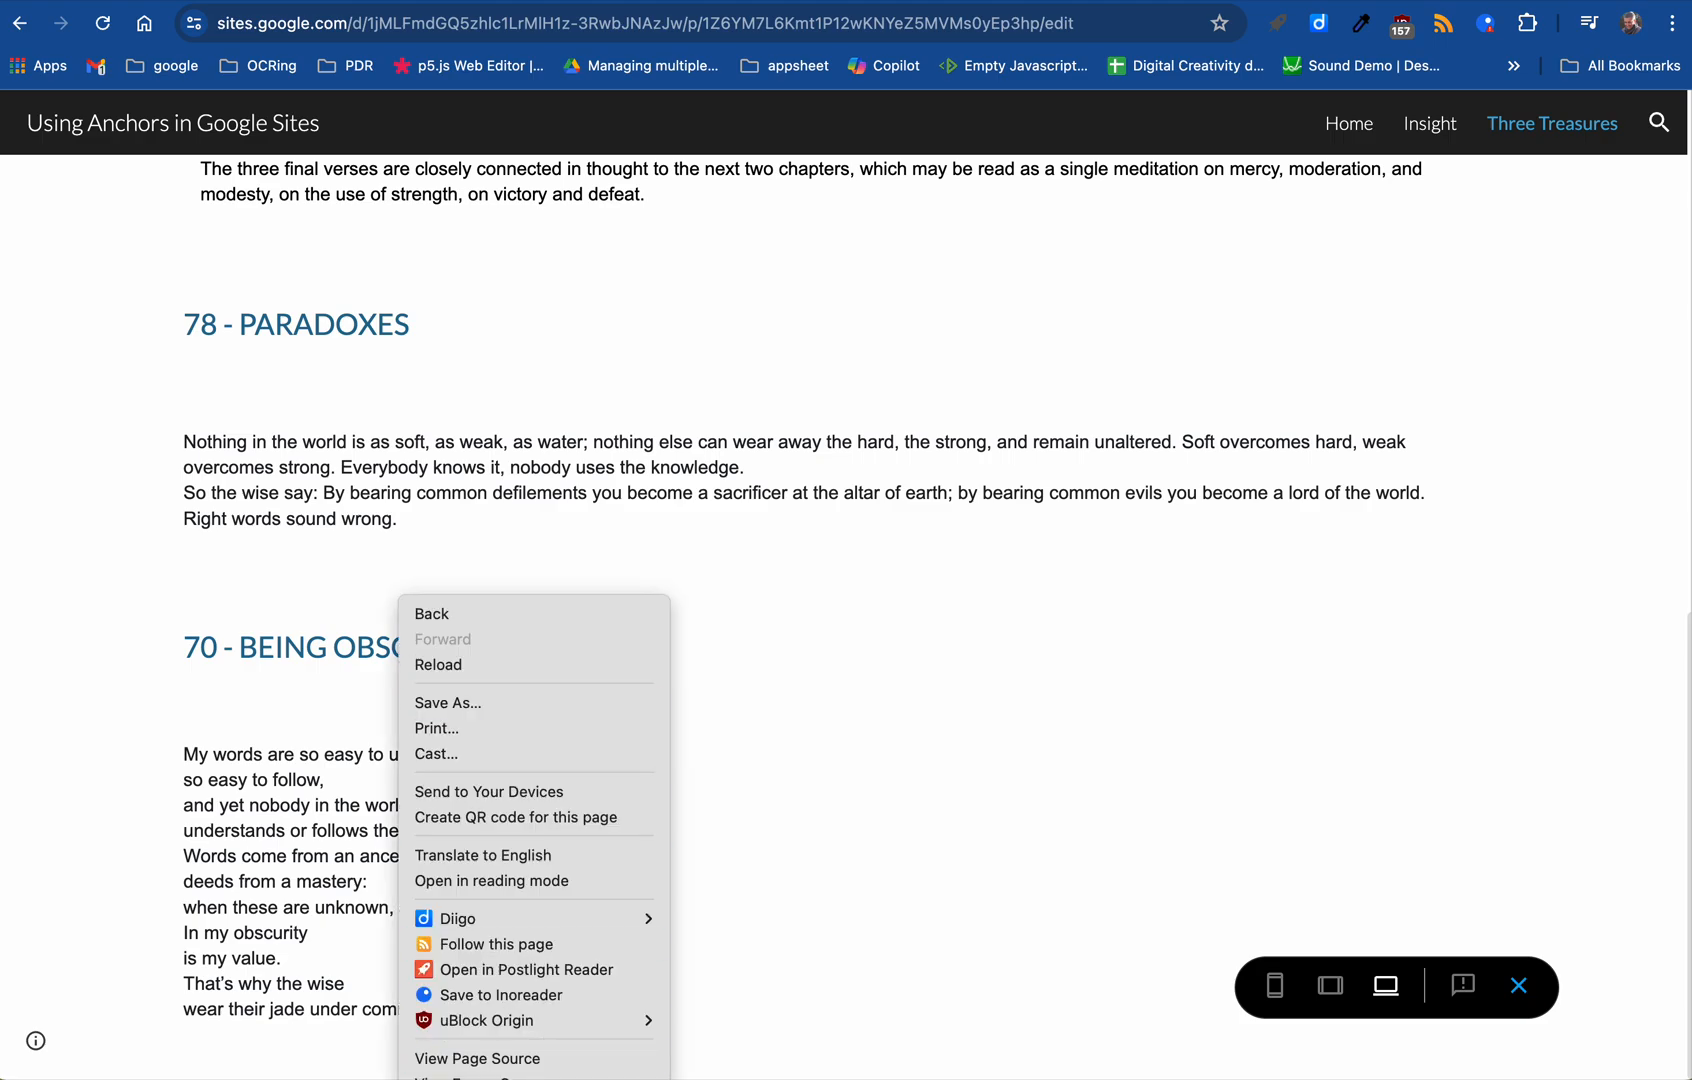
Inspect the Being Obscure heading's code to reveal its id h.4225dc023e17e6d8_21.
left_click(464, 1068)
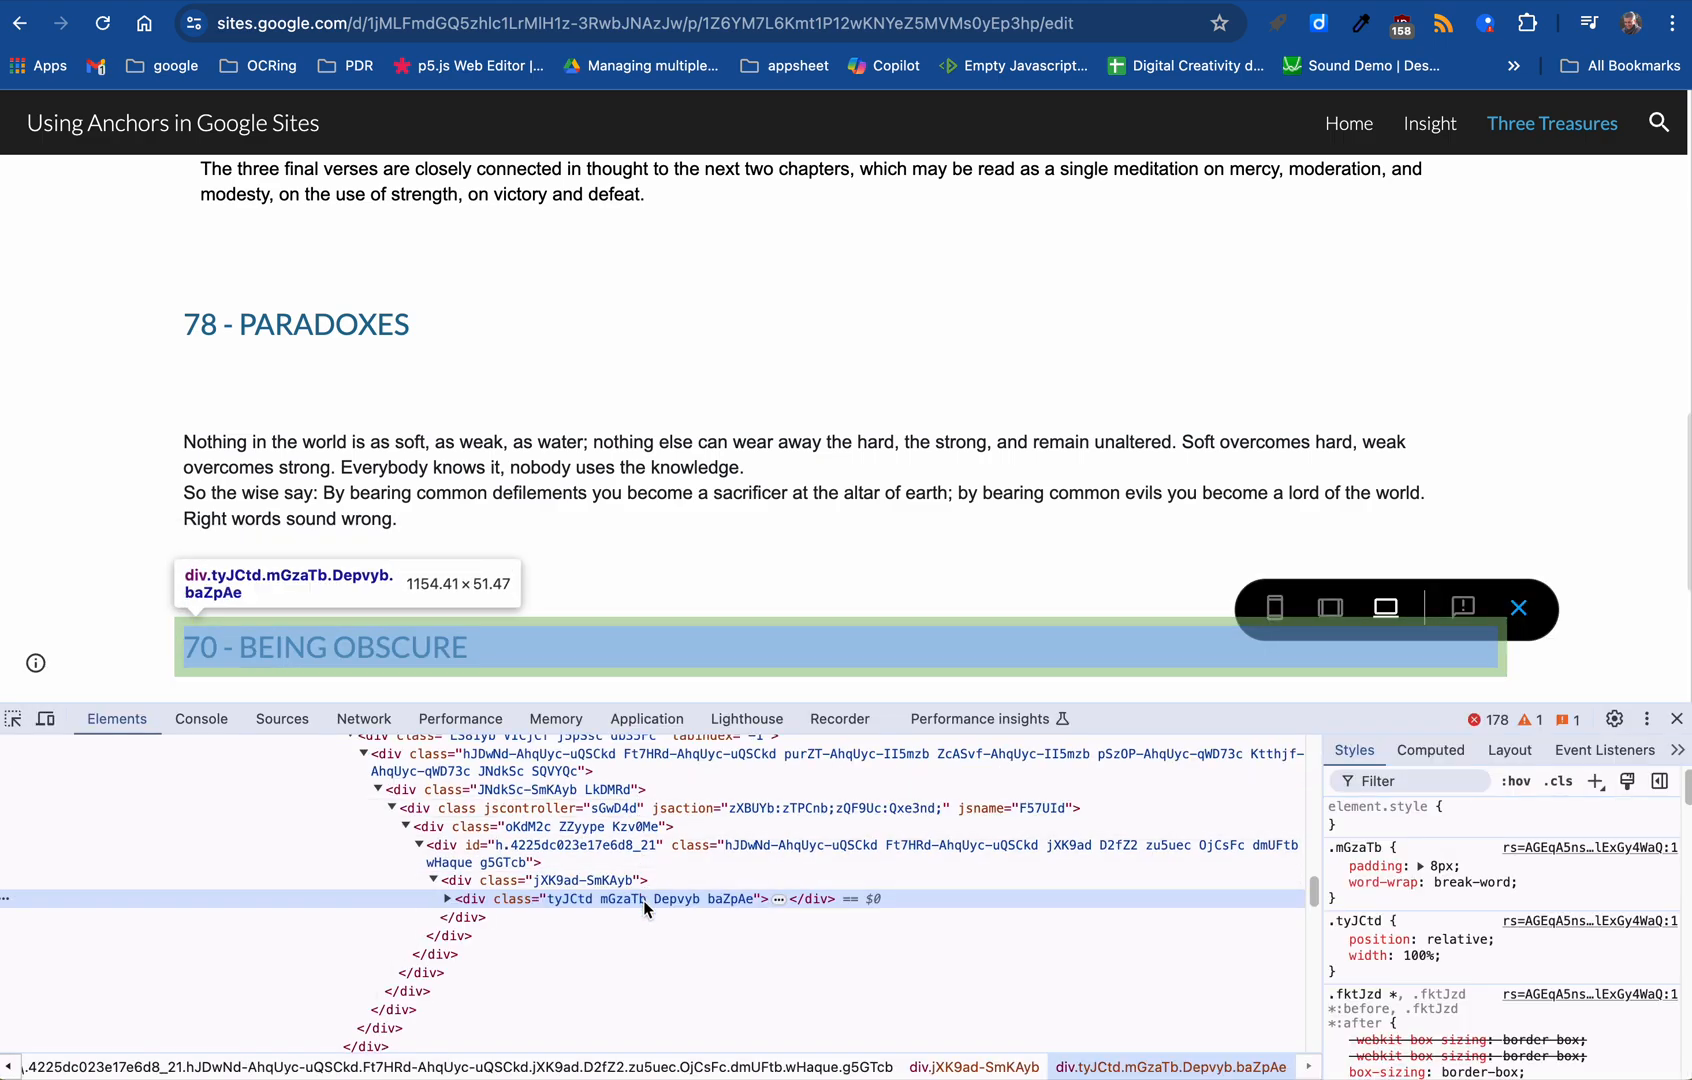
mouse_move(556, 879)
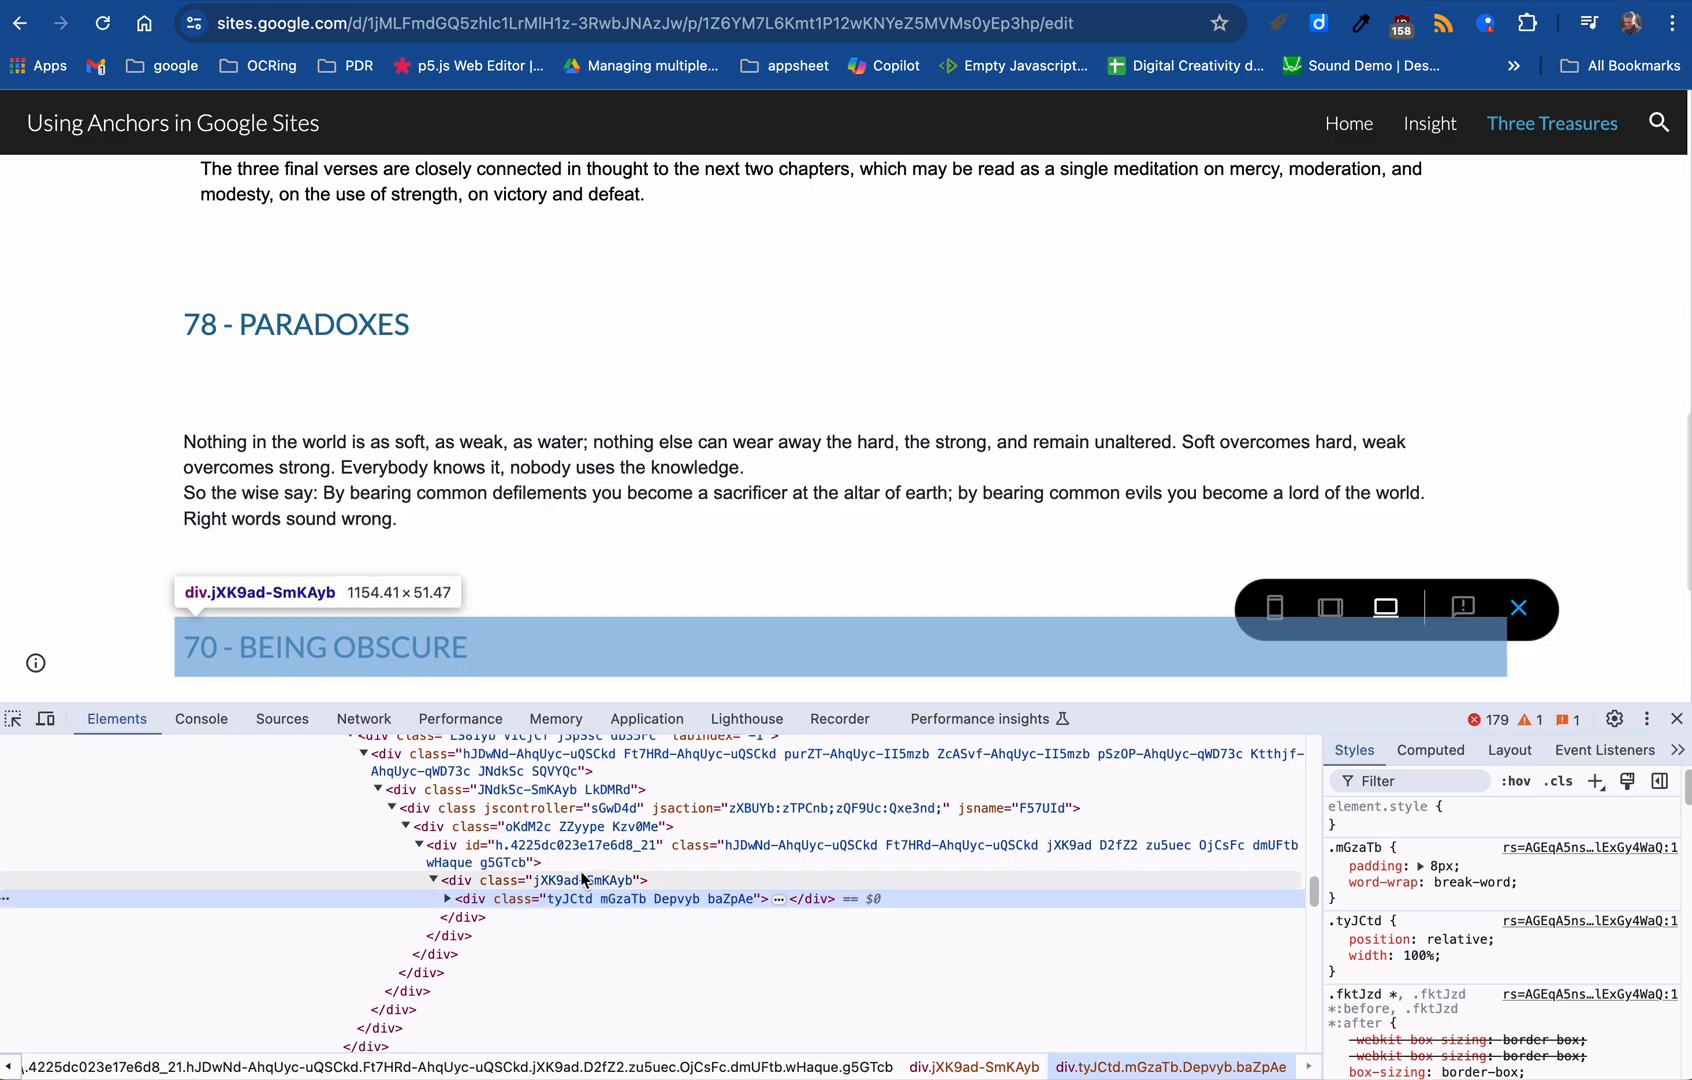
mouse_move(504, 899)
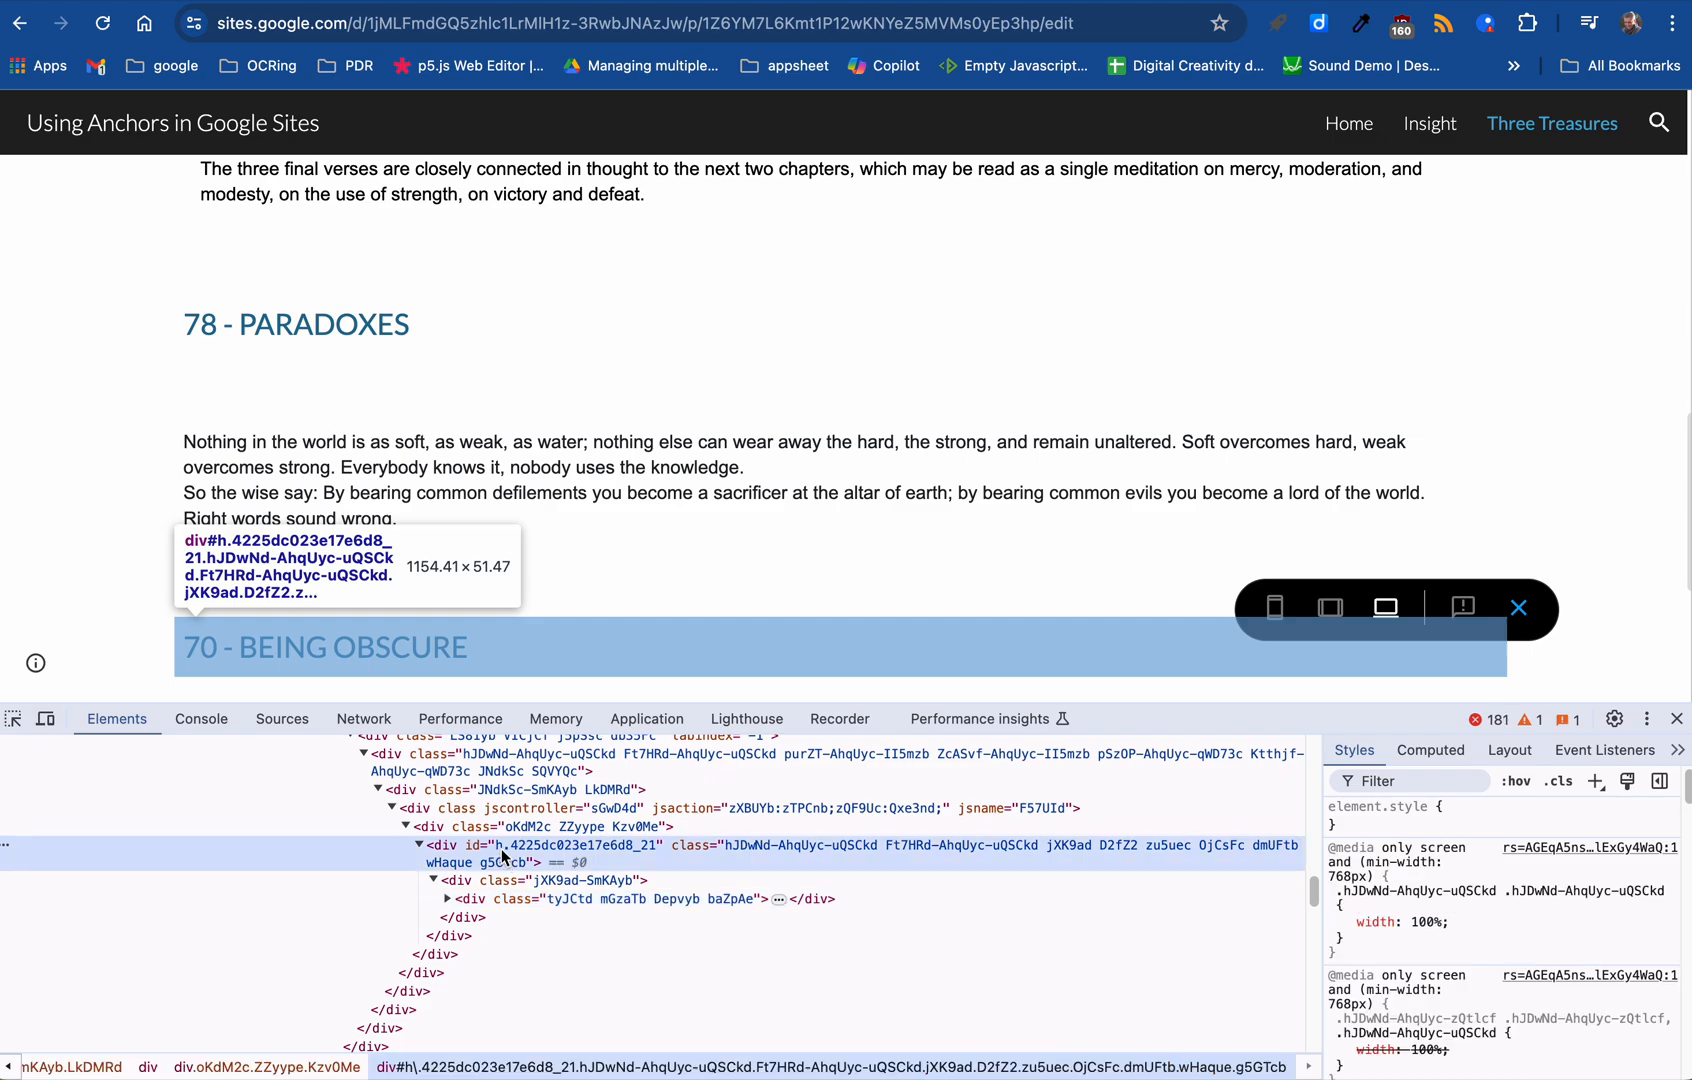
mouse_move(504, 860)
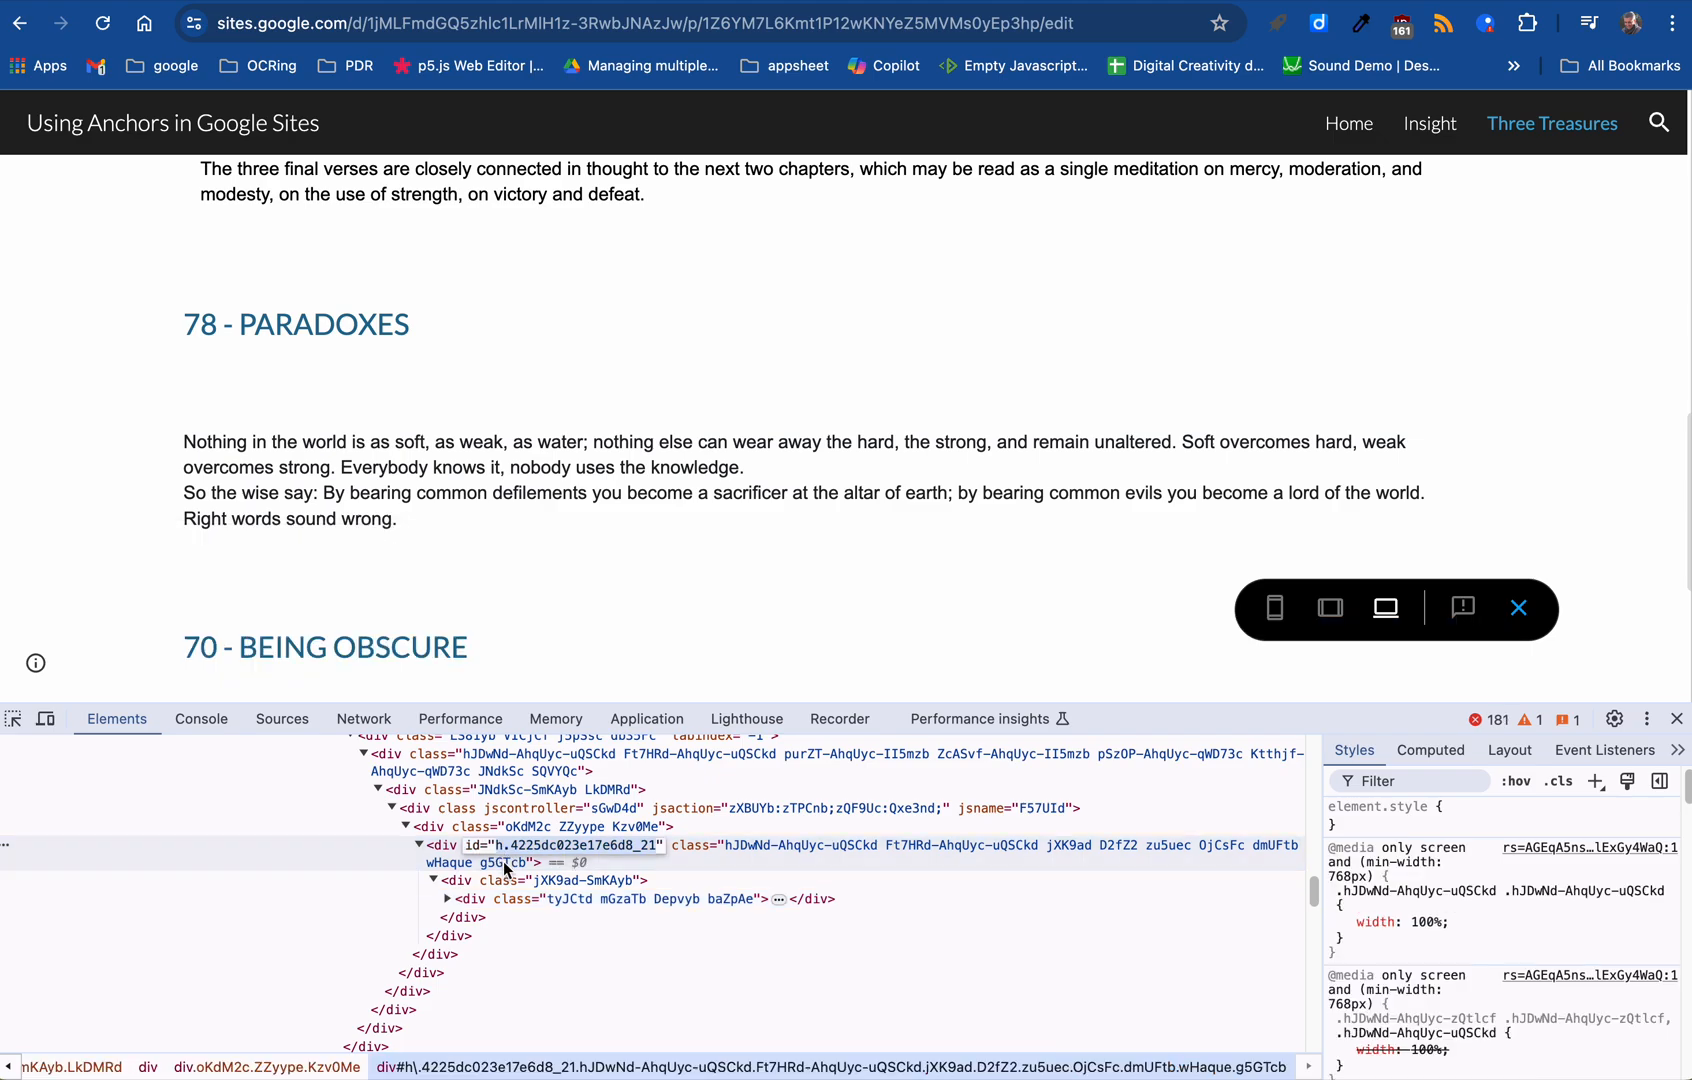
mouse_move(604, 898)
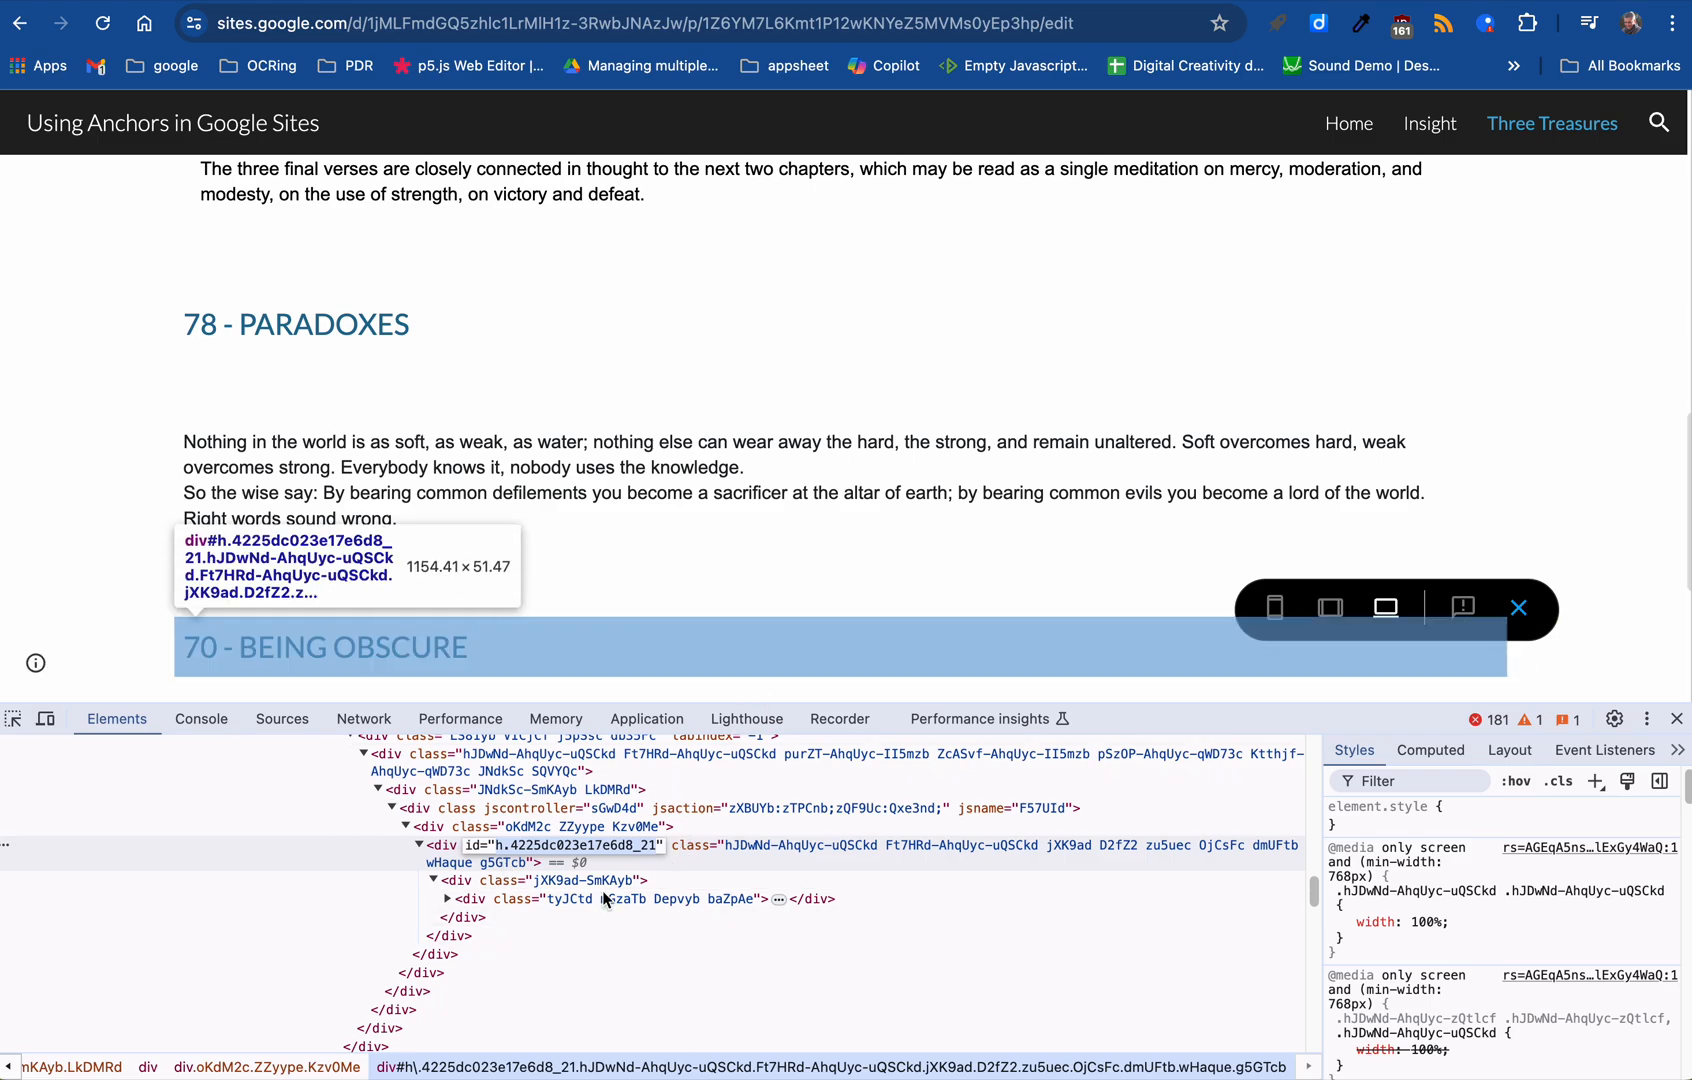
mouse_move(876, 290)
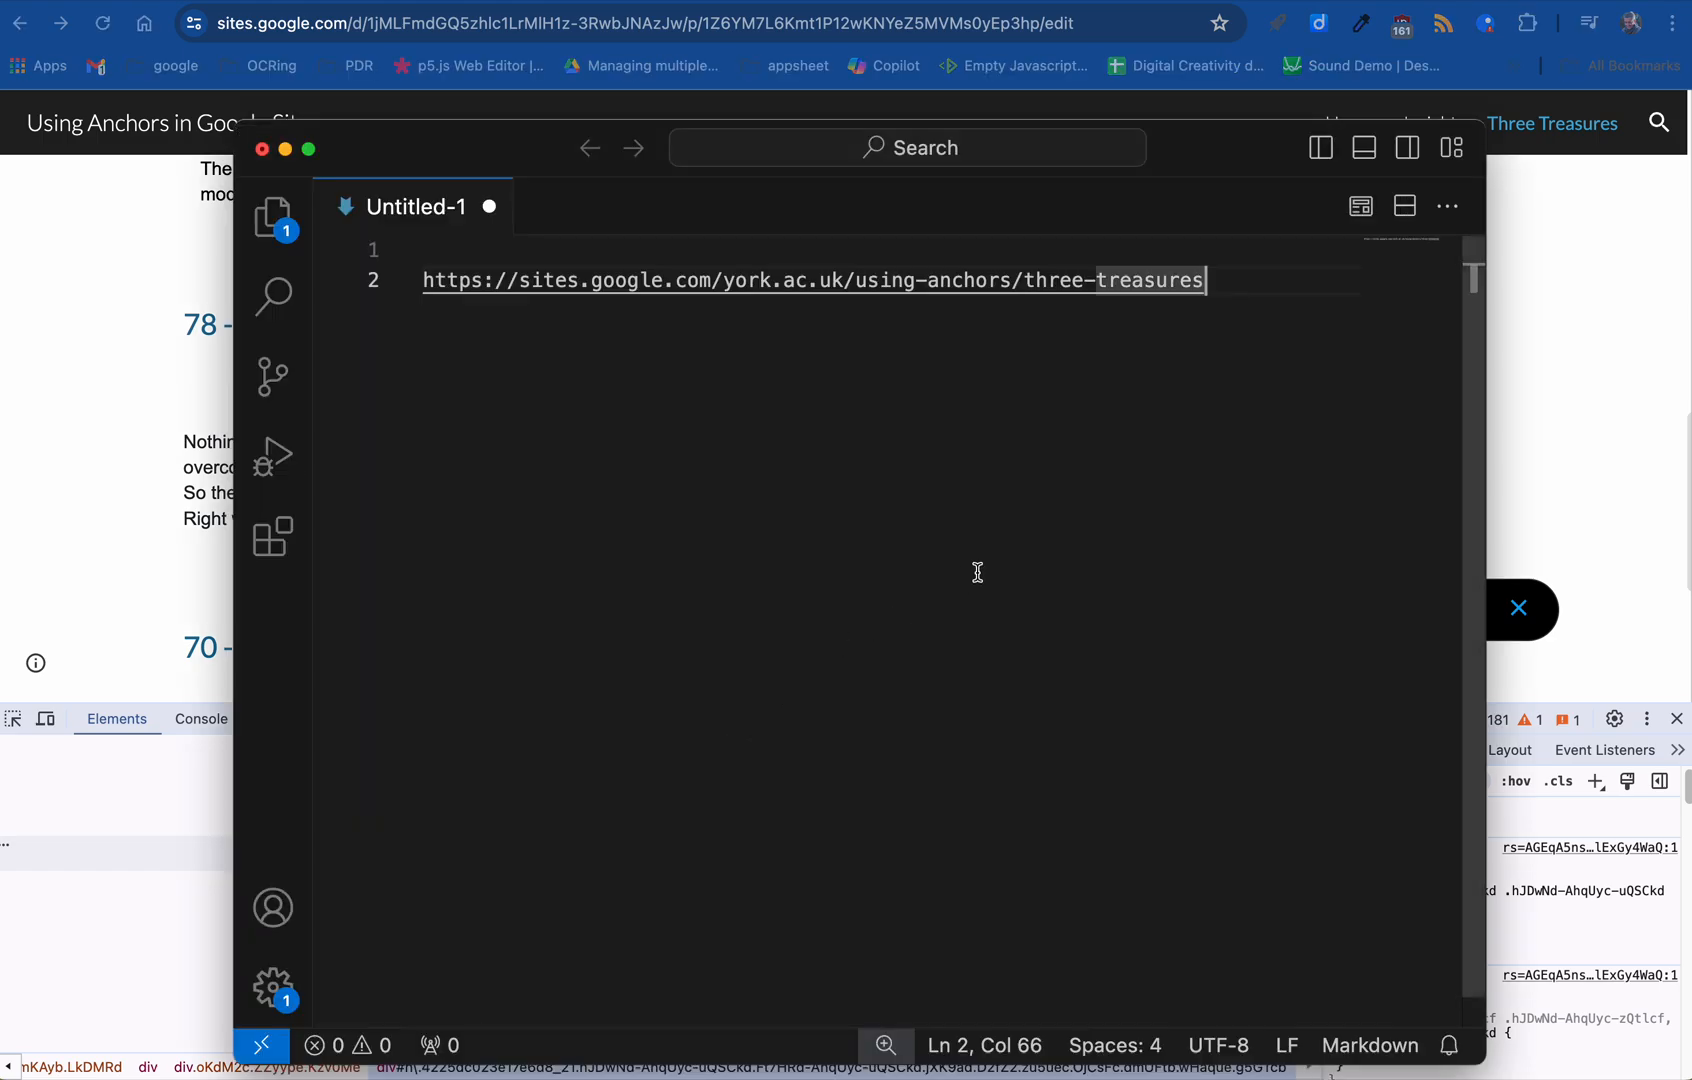
Append #h.4225dc023e17e6d8_21 after the three-treasures path in the note's URL.
type("#")
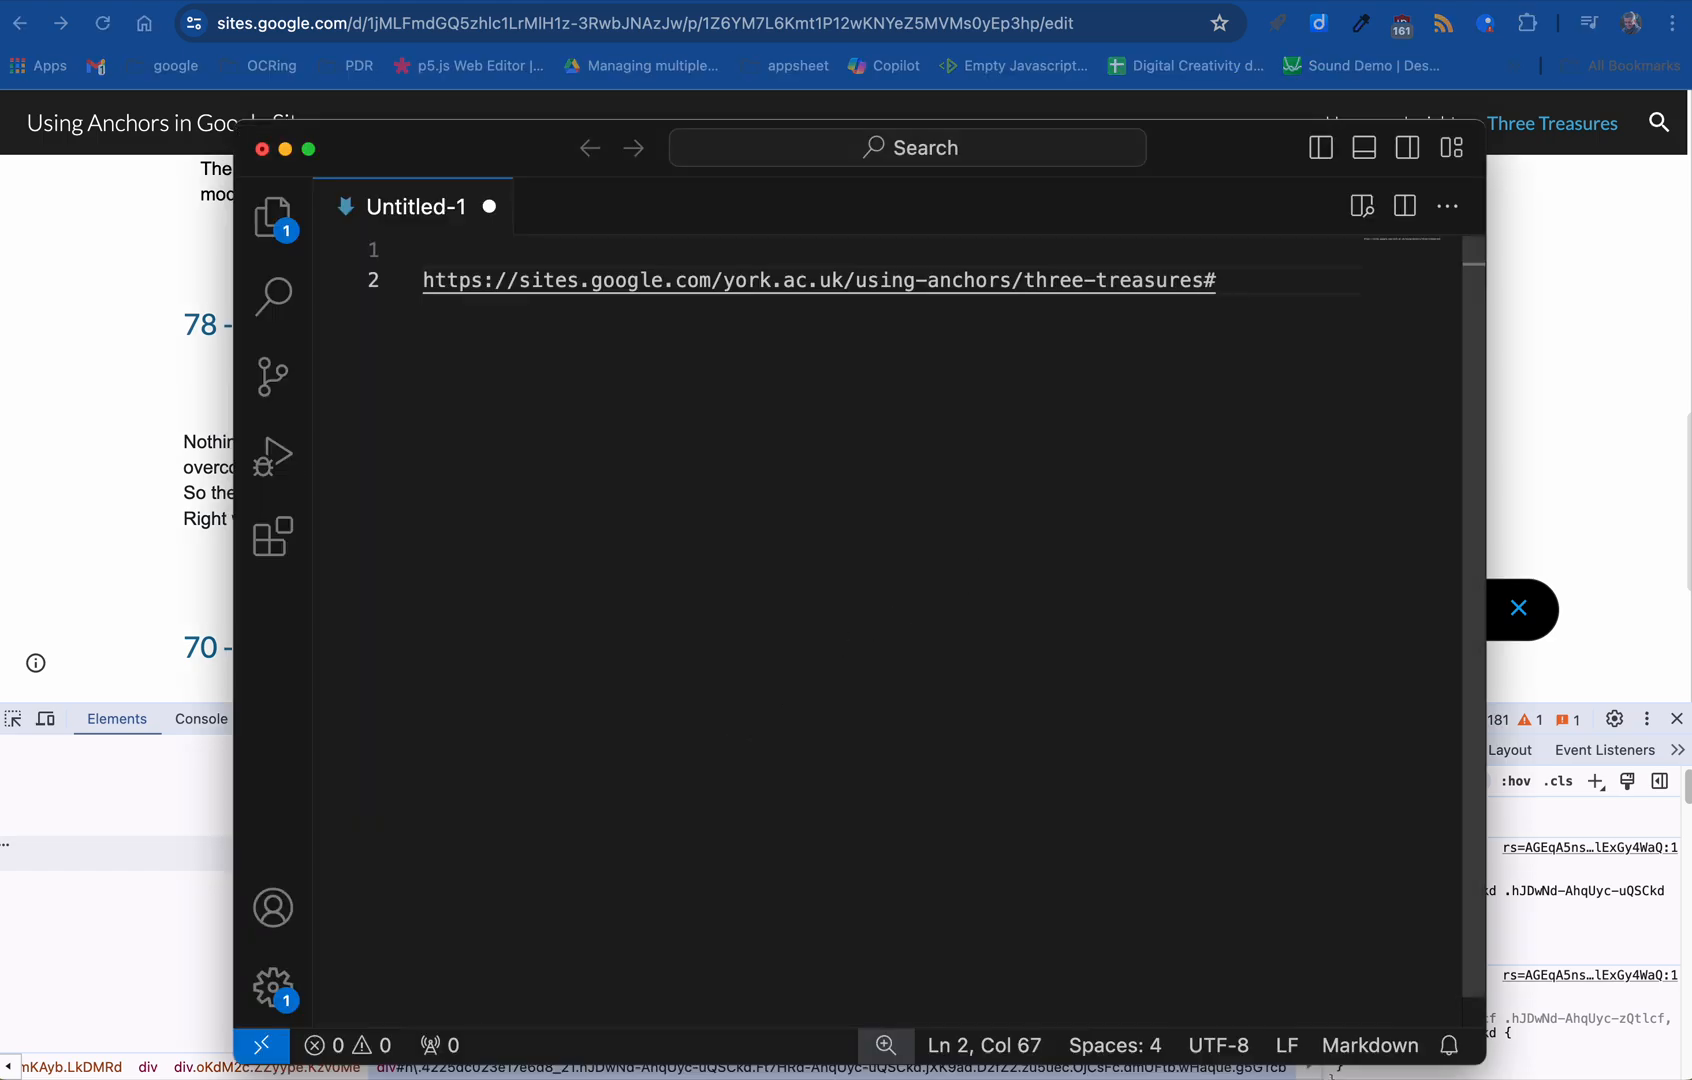
type("h.4225dc023e17e6d8_21")
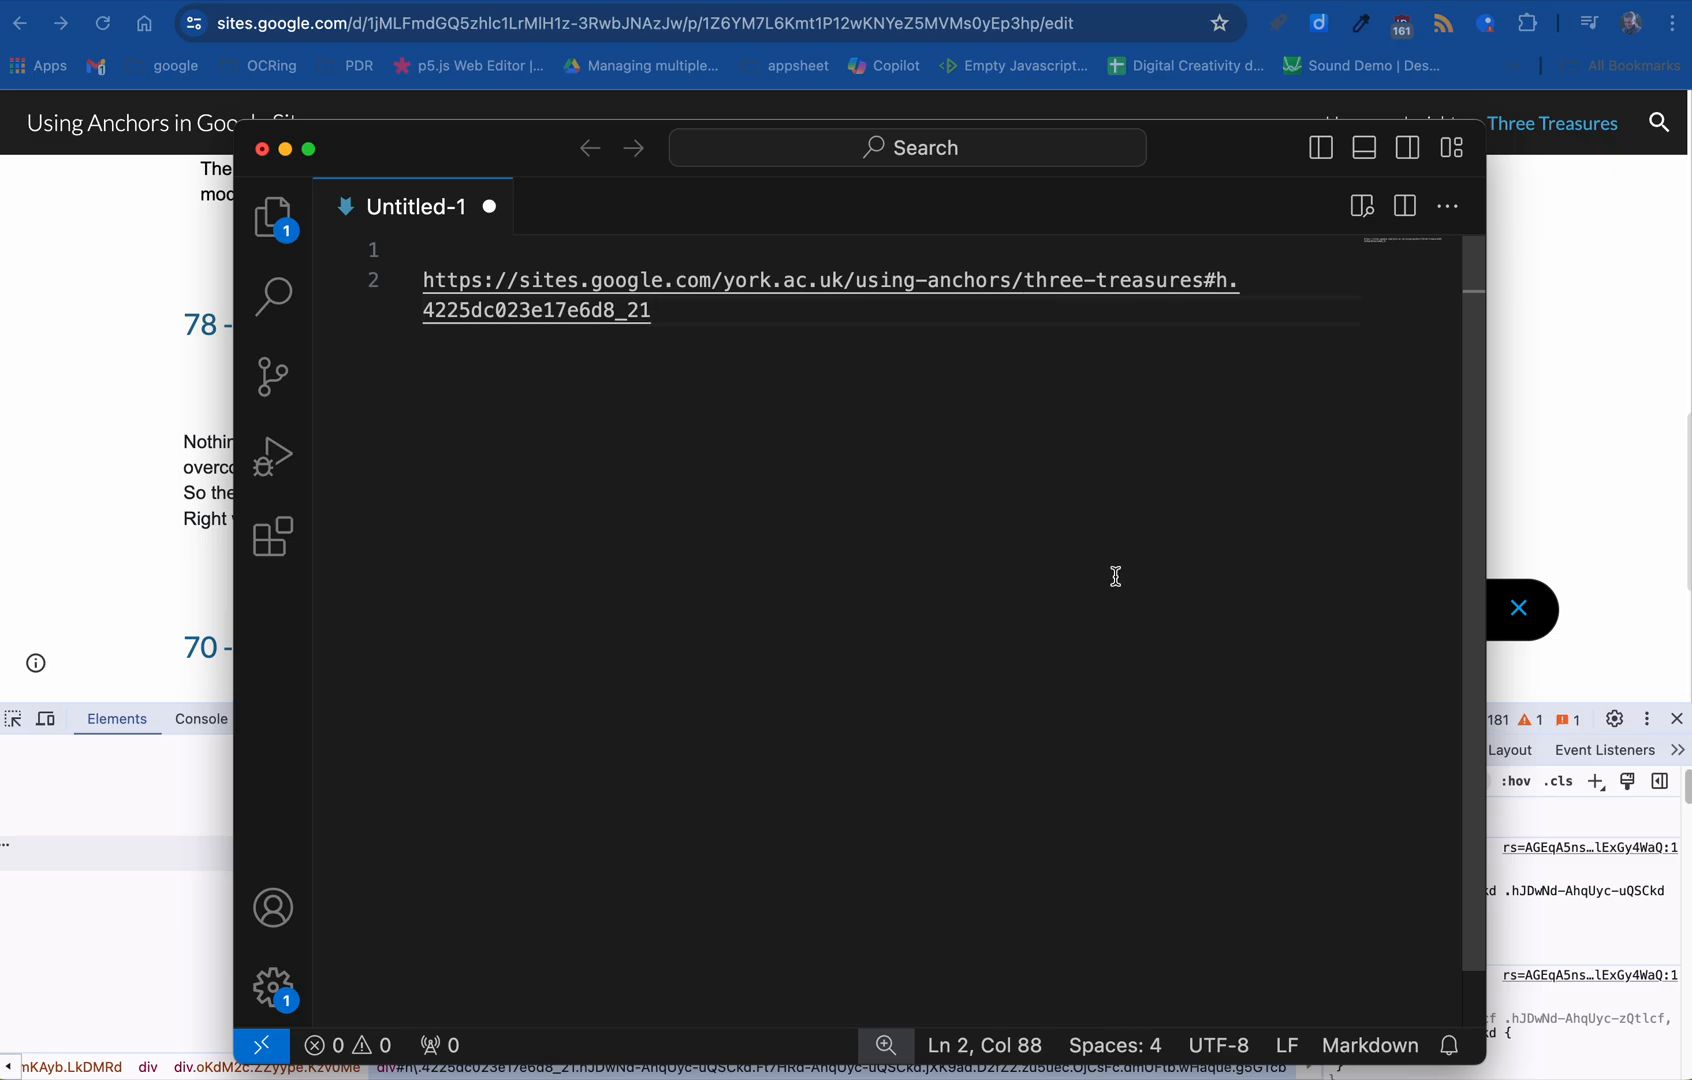
mouse_move(1116, 360)
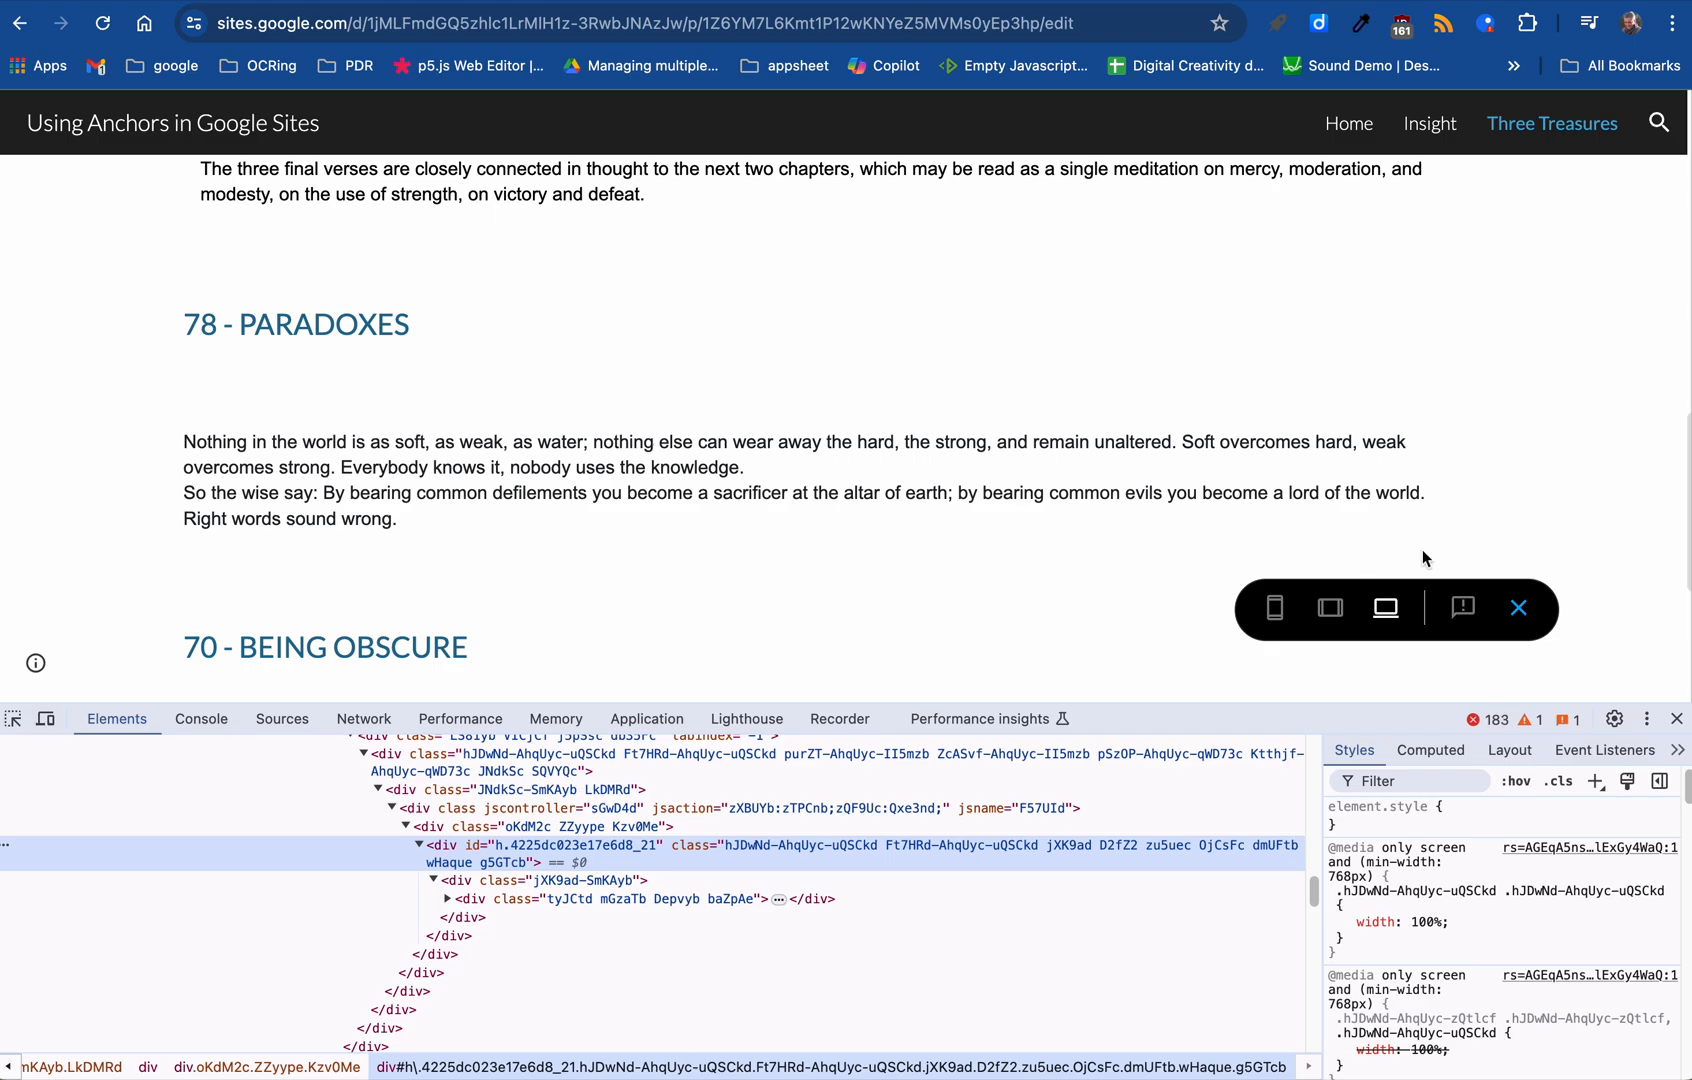
Leave preview and publish the site with the Three Treasures page changes.
left_click(1518, 607)
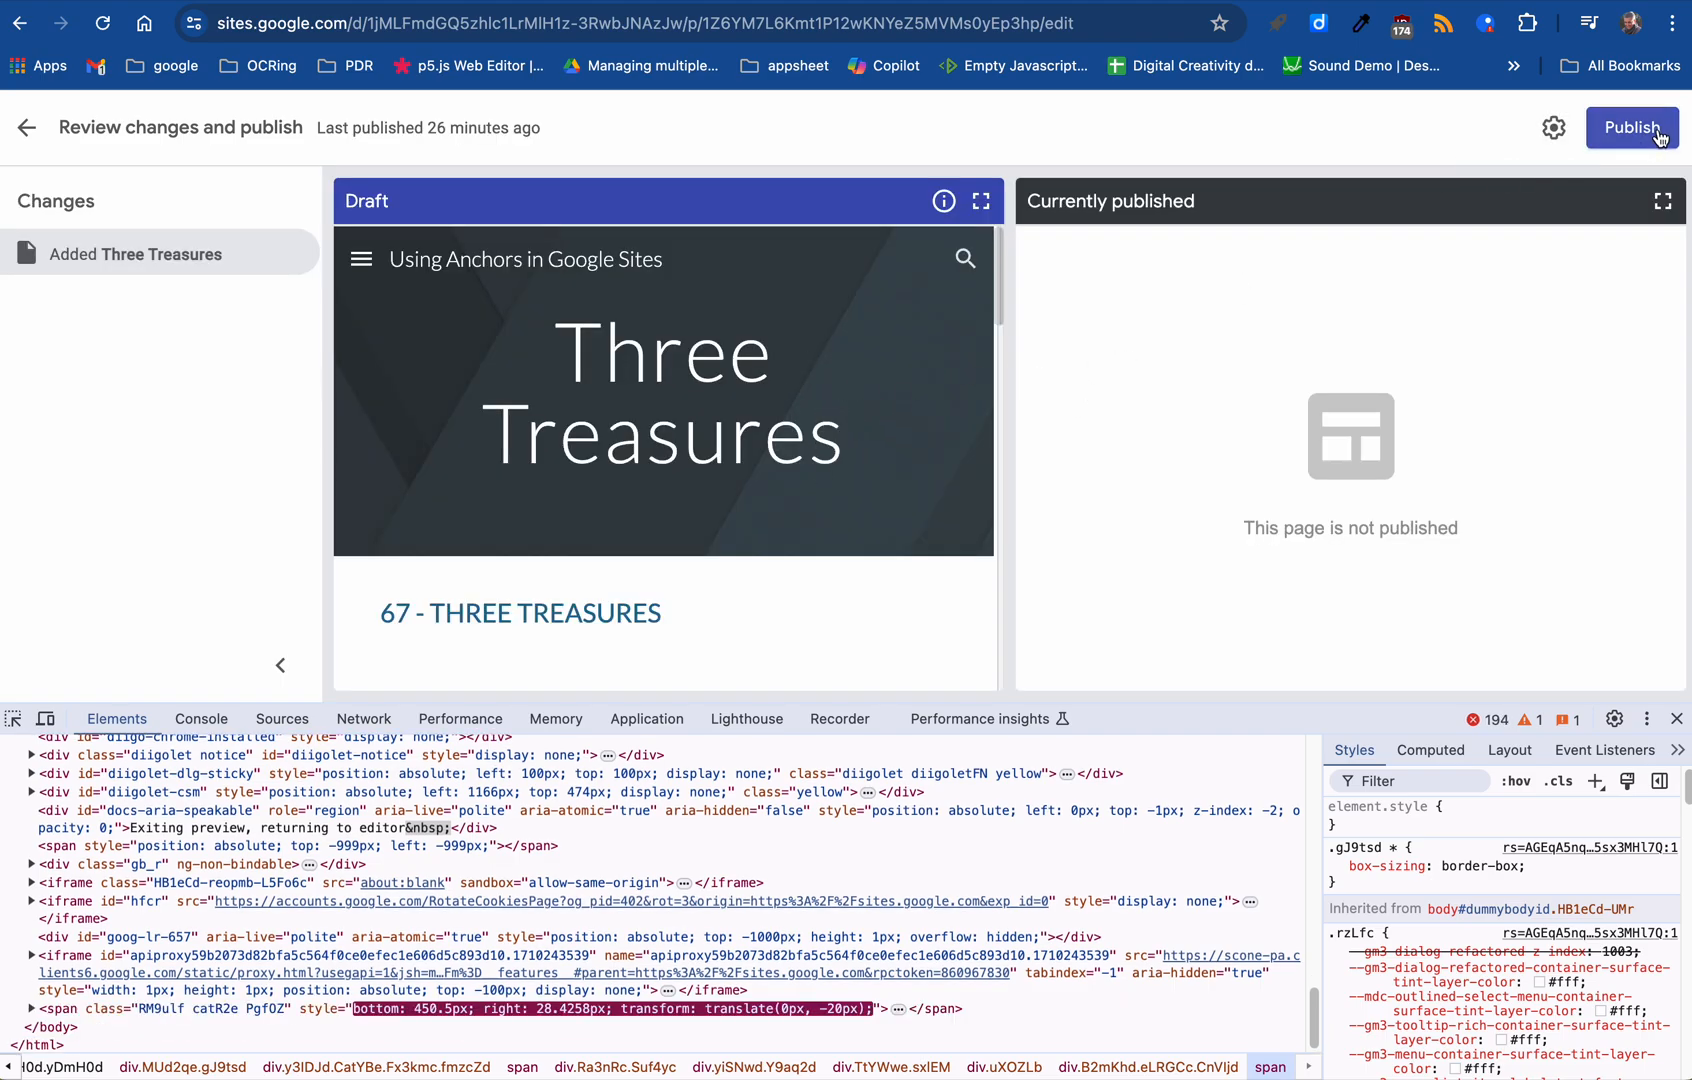
left_click(1632, 127)
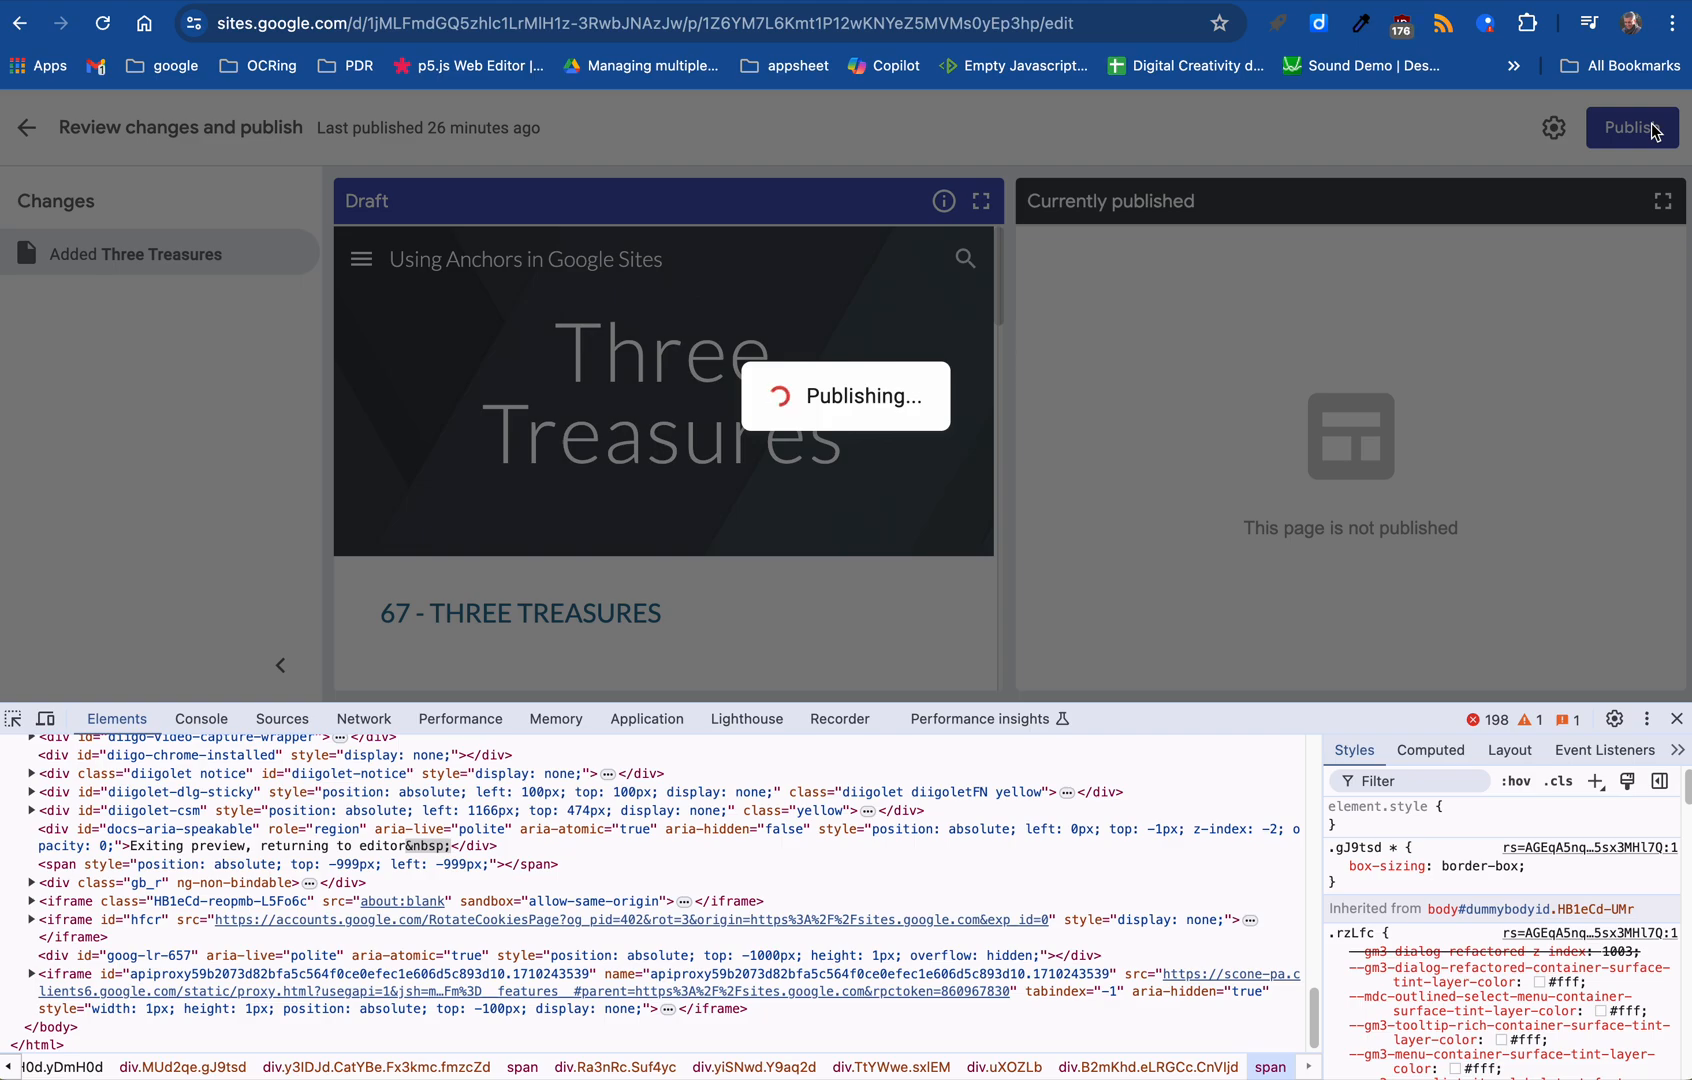
left_click(1632, 127)
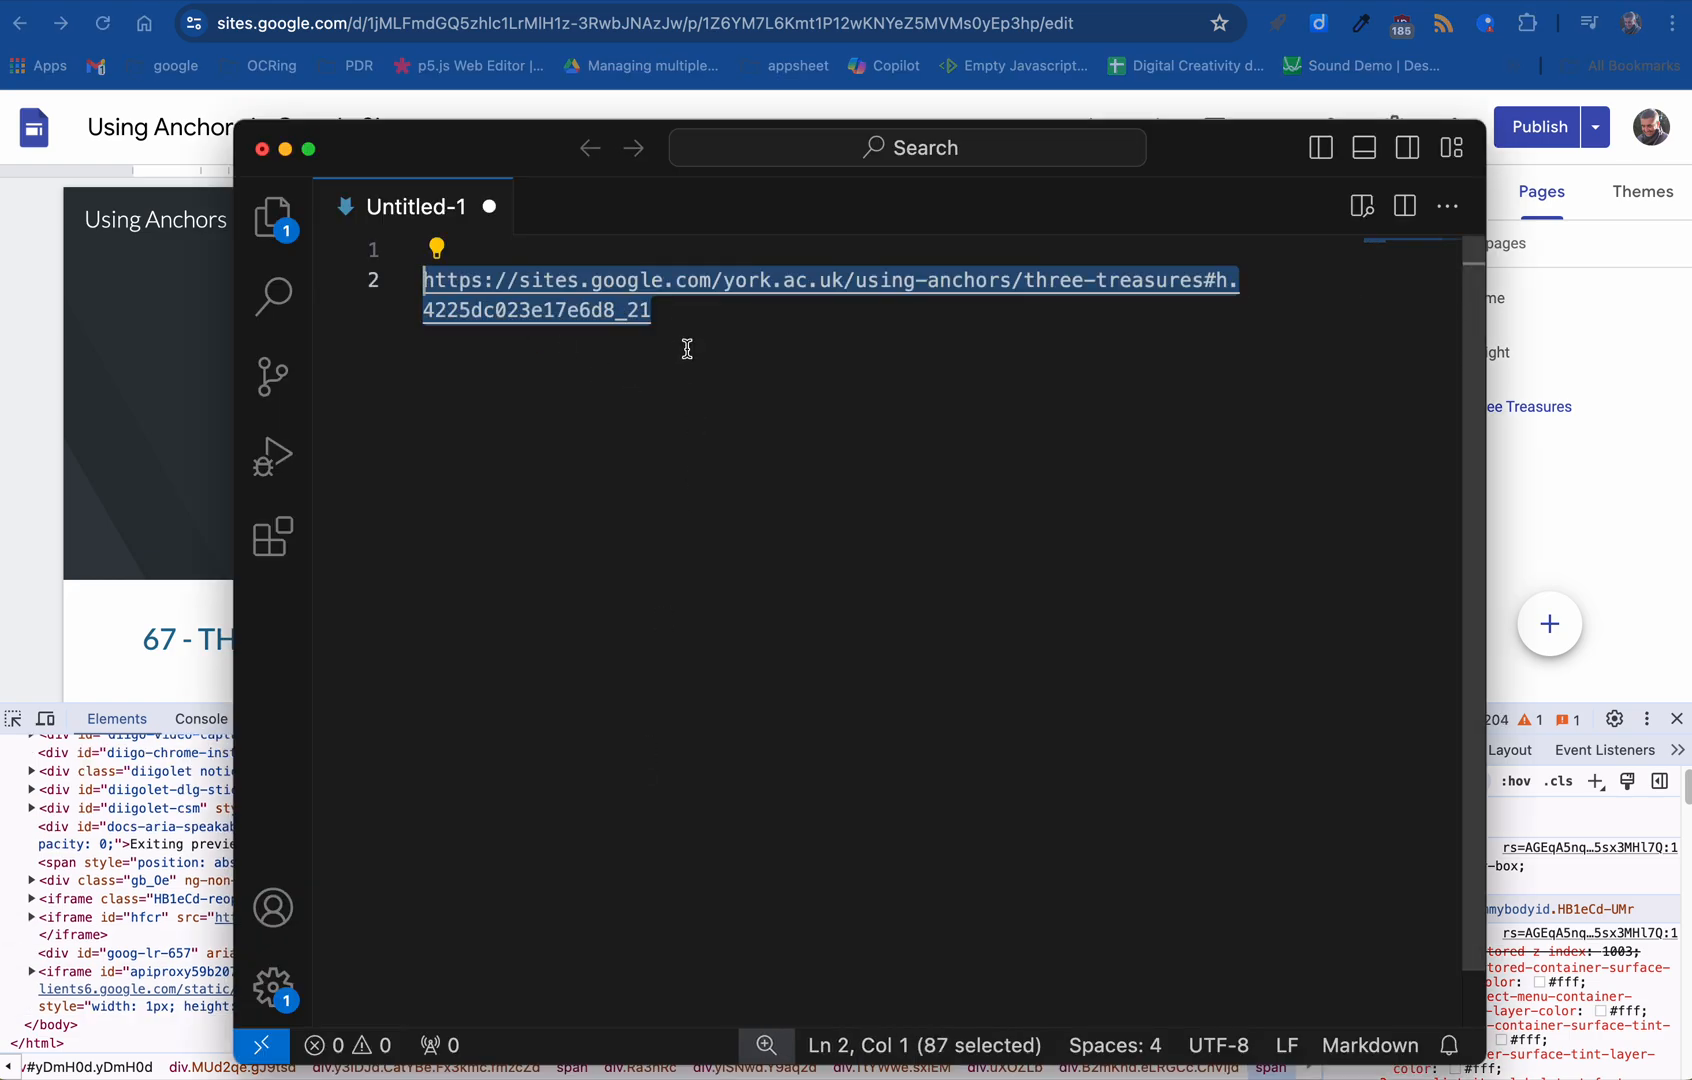
mouse_move(1217, 281)
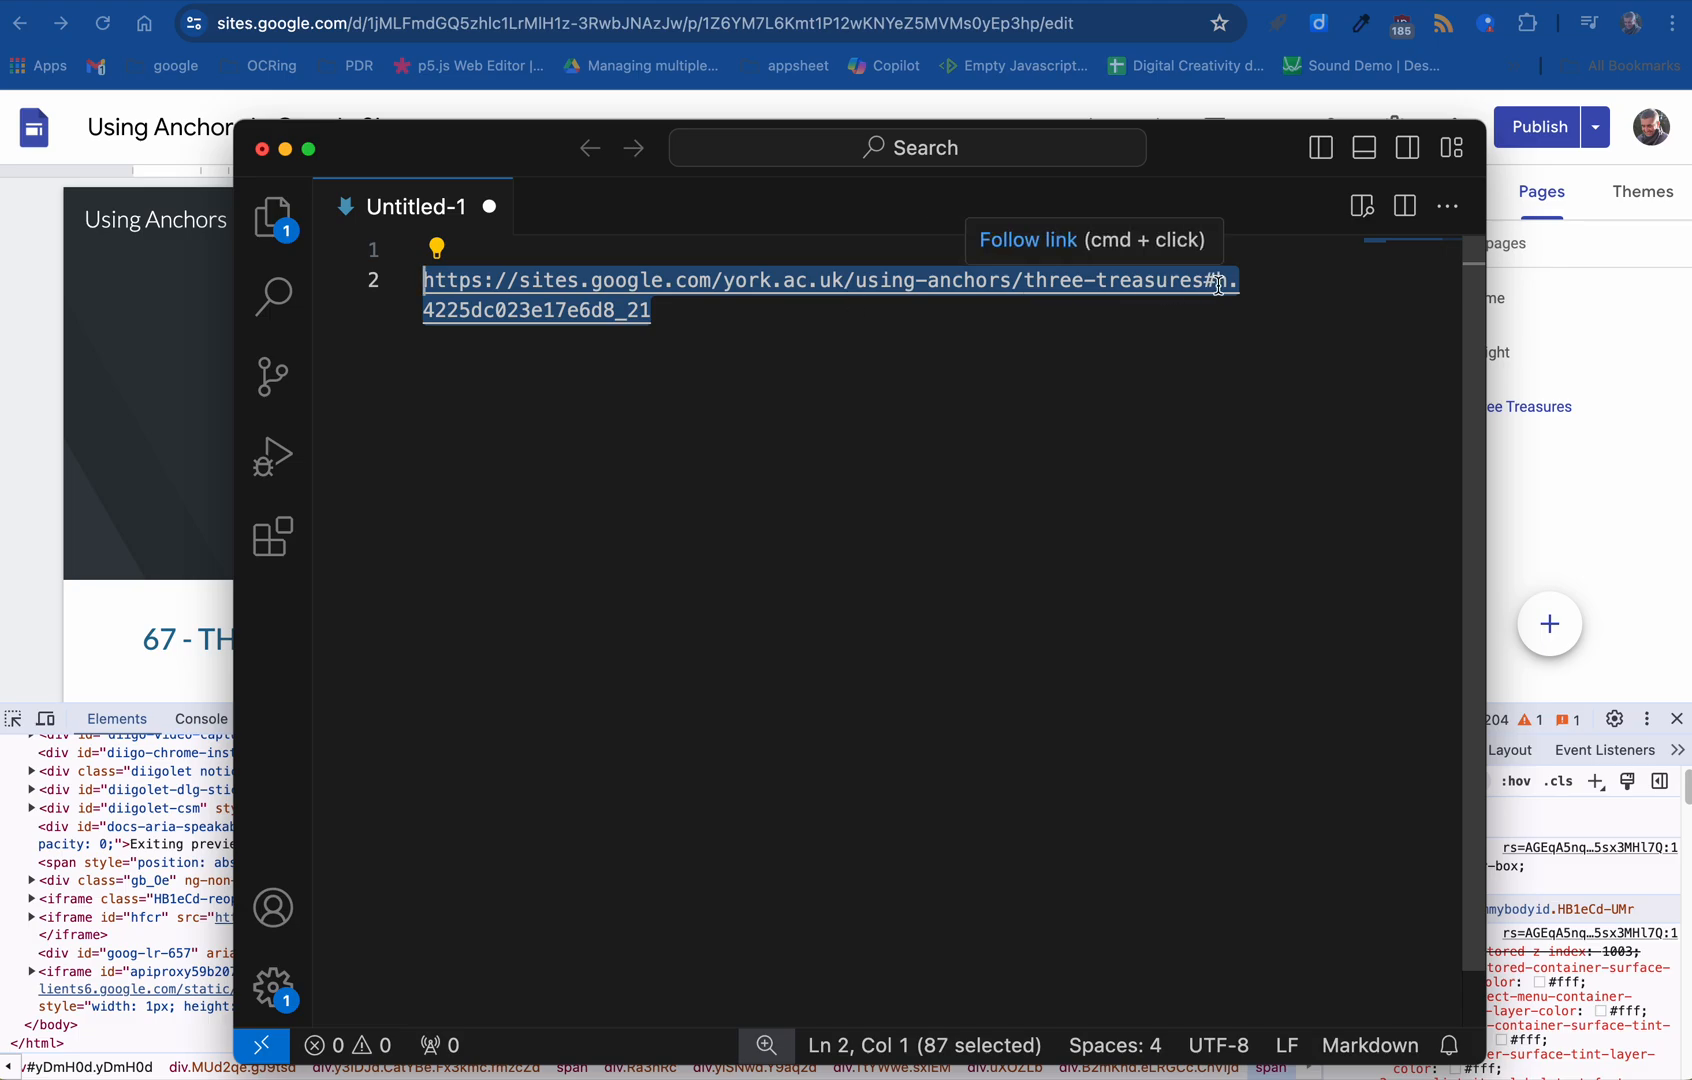
Follow the three-treasures#h.4225dc023e17e6d8_21 anchor URL from the note into the browser.
left_click(261, 148)
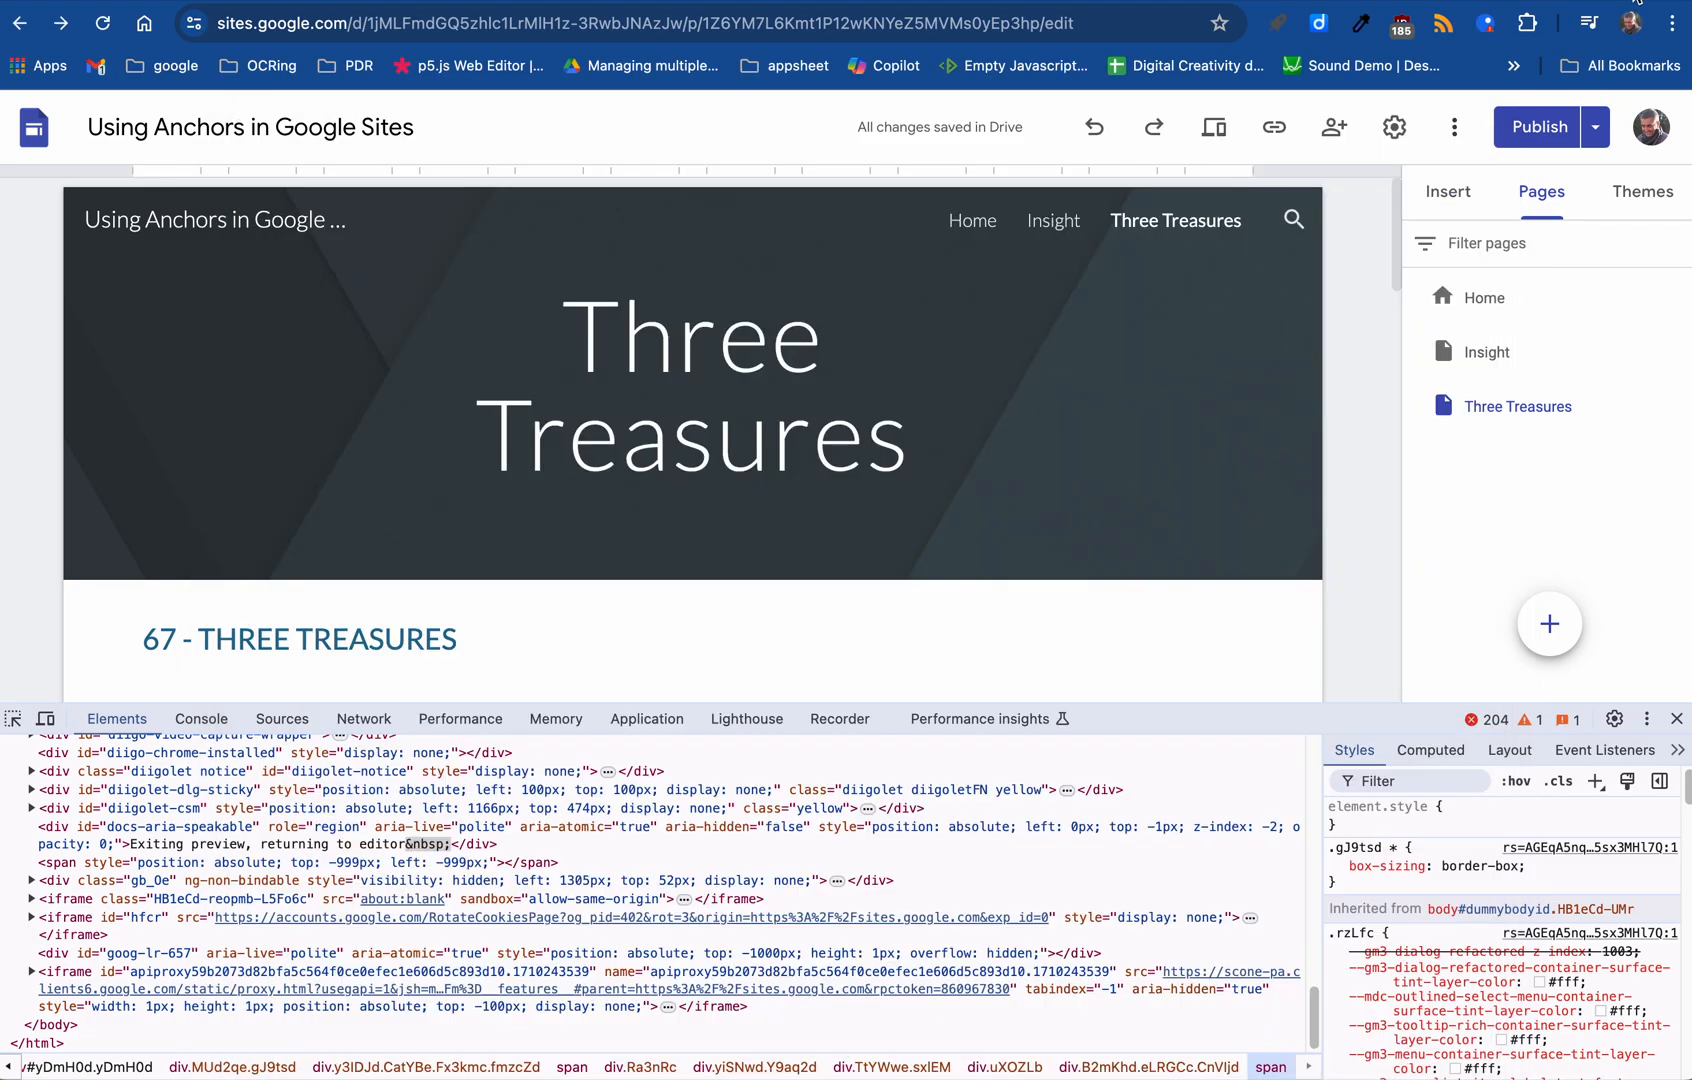